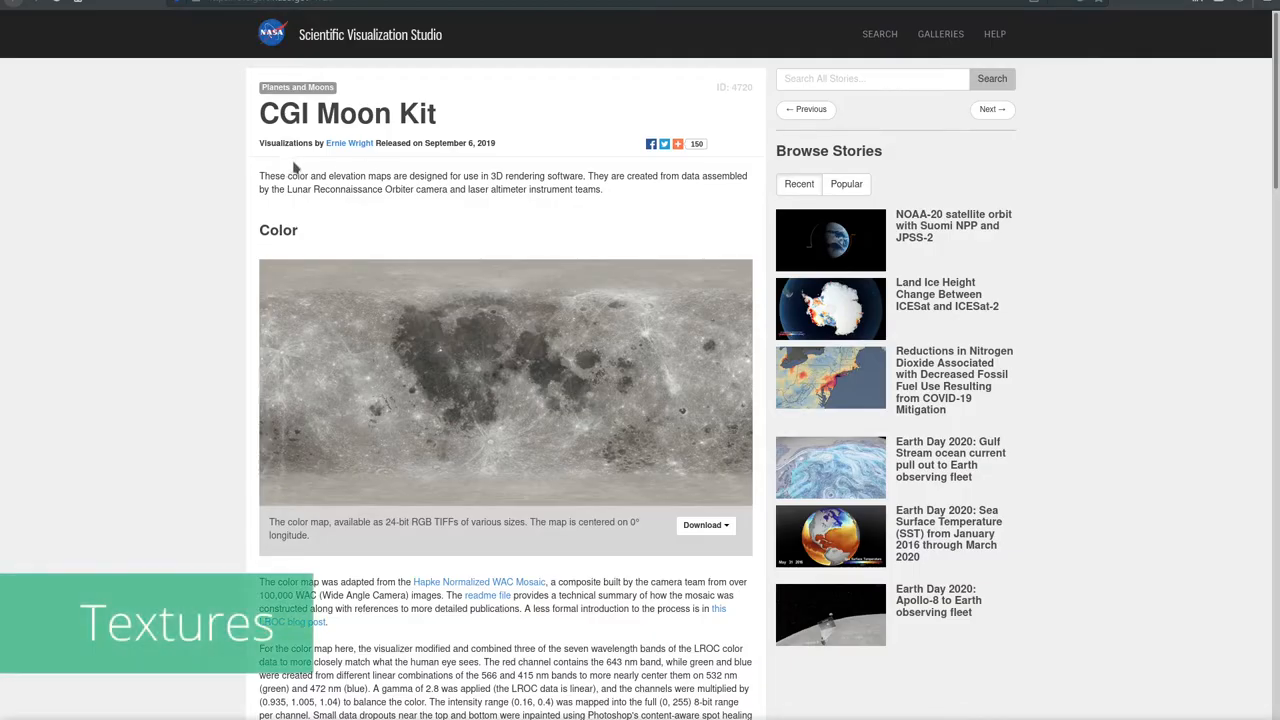
# Scroll to the CGI Moon Kit colour and displacement maps and show the displacement download sizes.
pyautogui.scroll(-3)
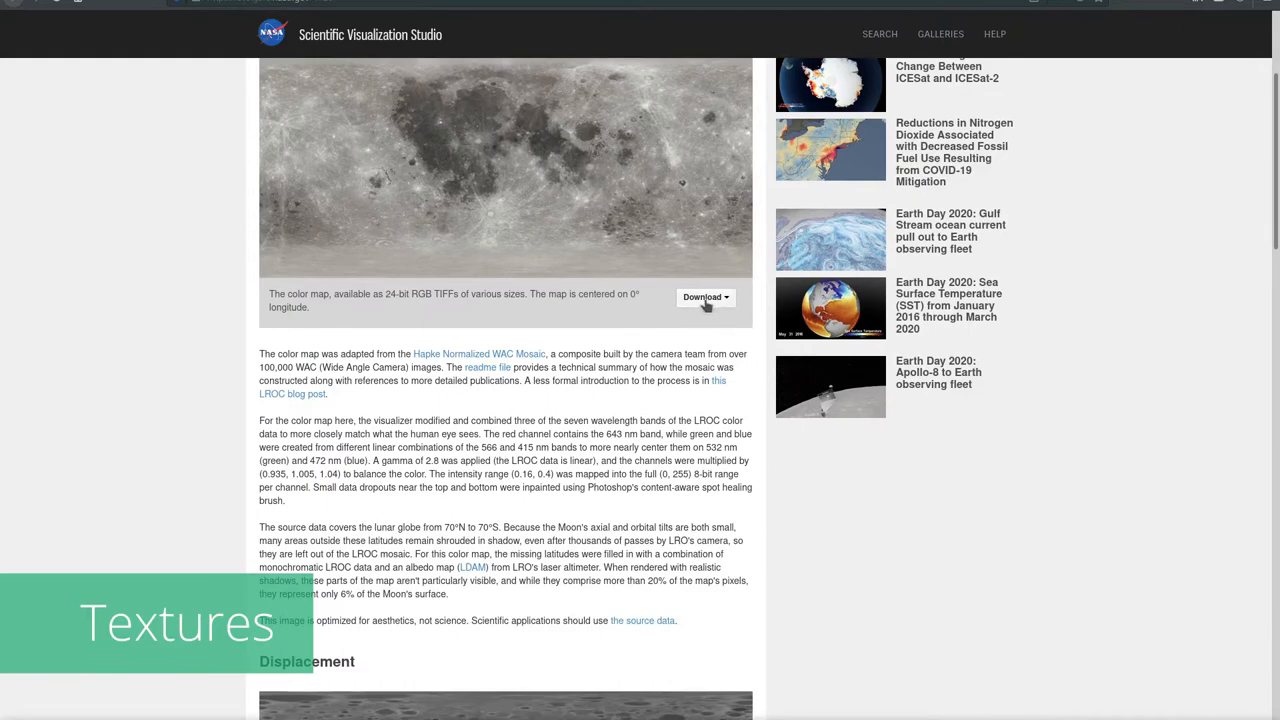
pyautogui.click(705, 297)
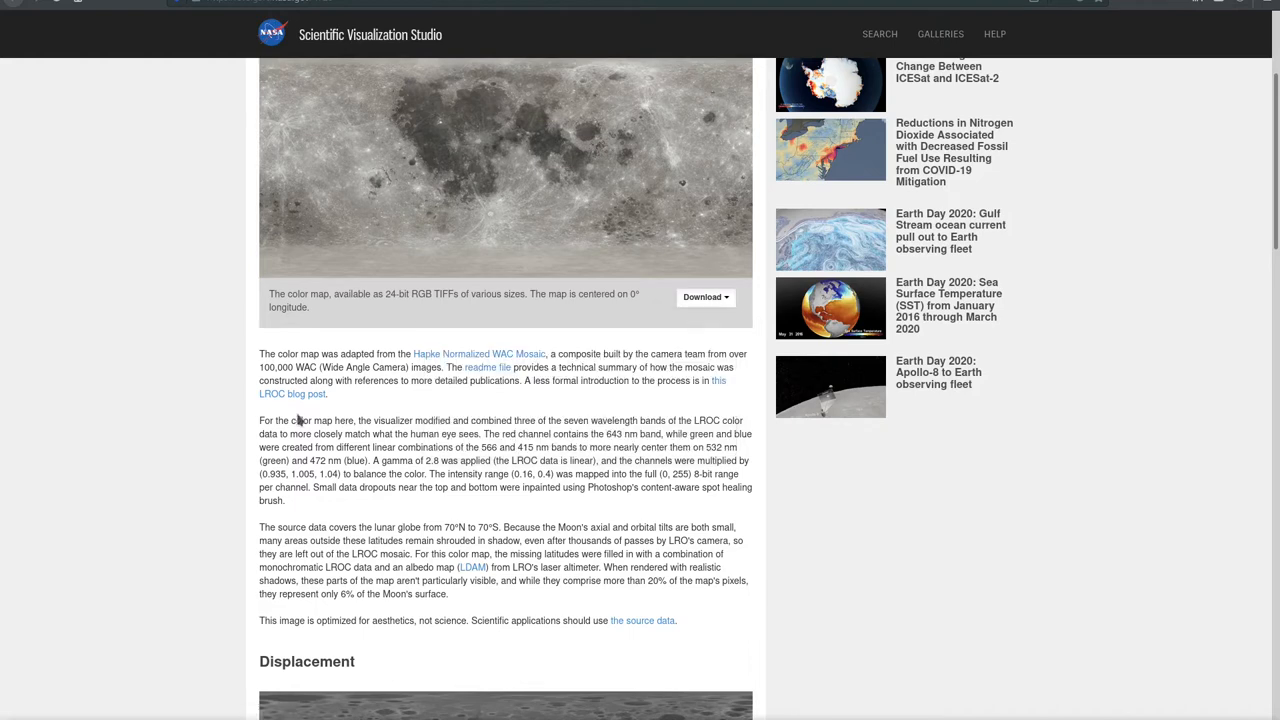
pyautogui.scroll(-3)
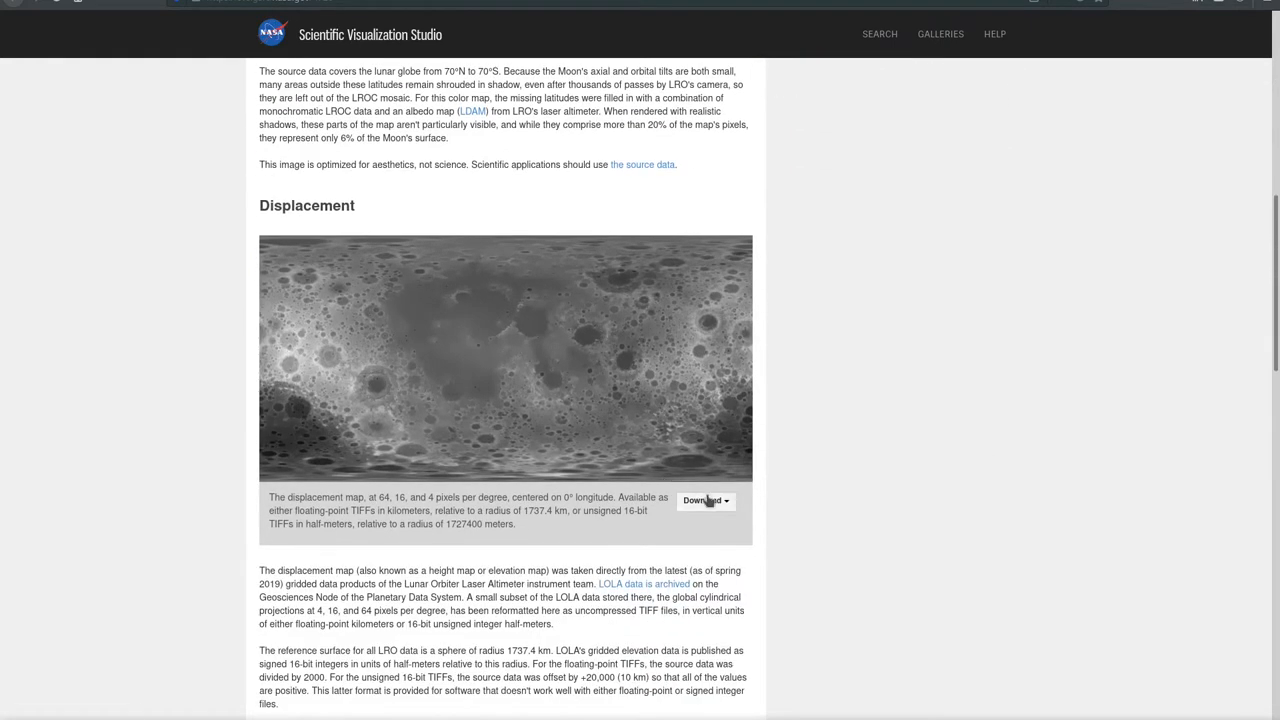
pyautogui.click(705, 500)
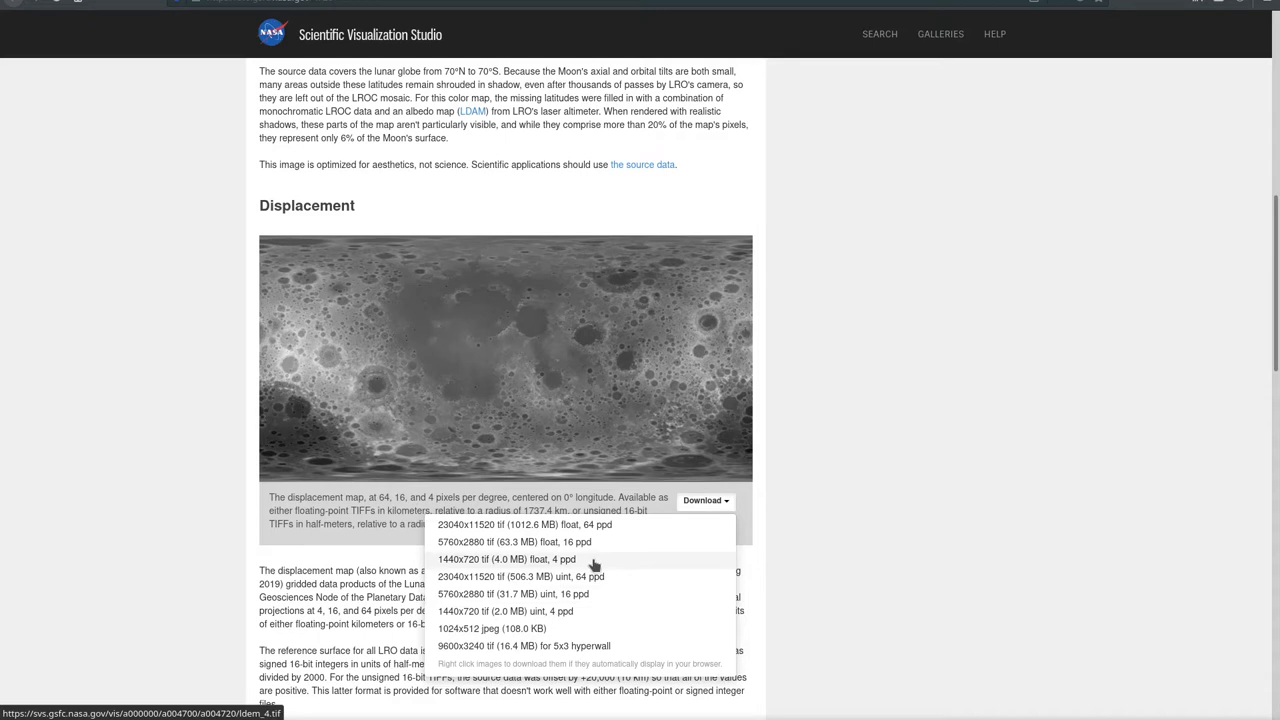
pyautogui.moveTo(588, 580)
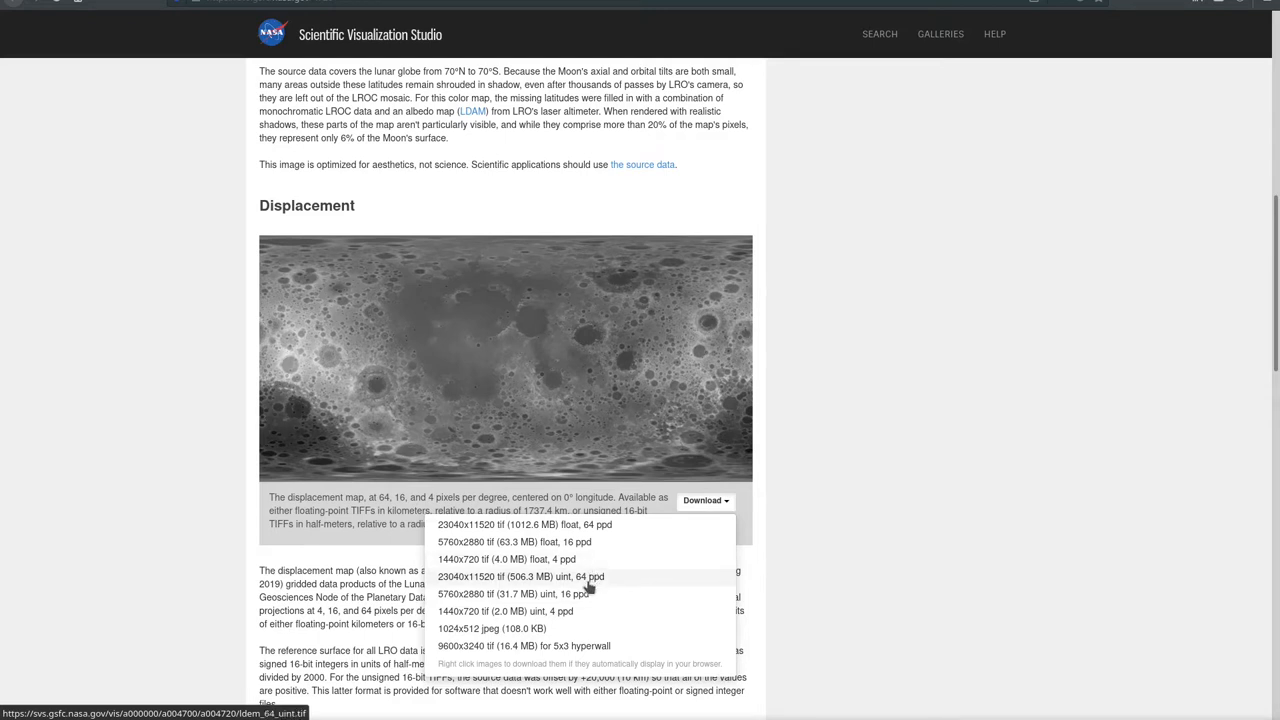
pyautogui.moveTo(590, 585)
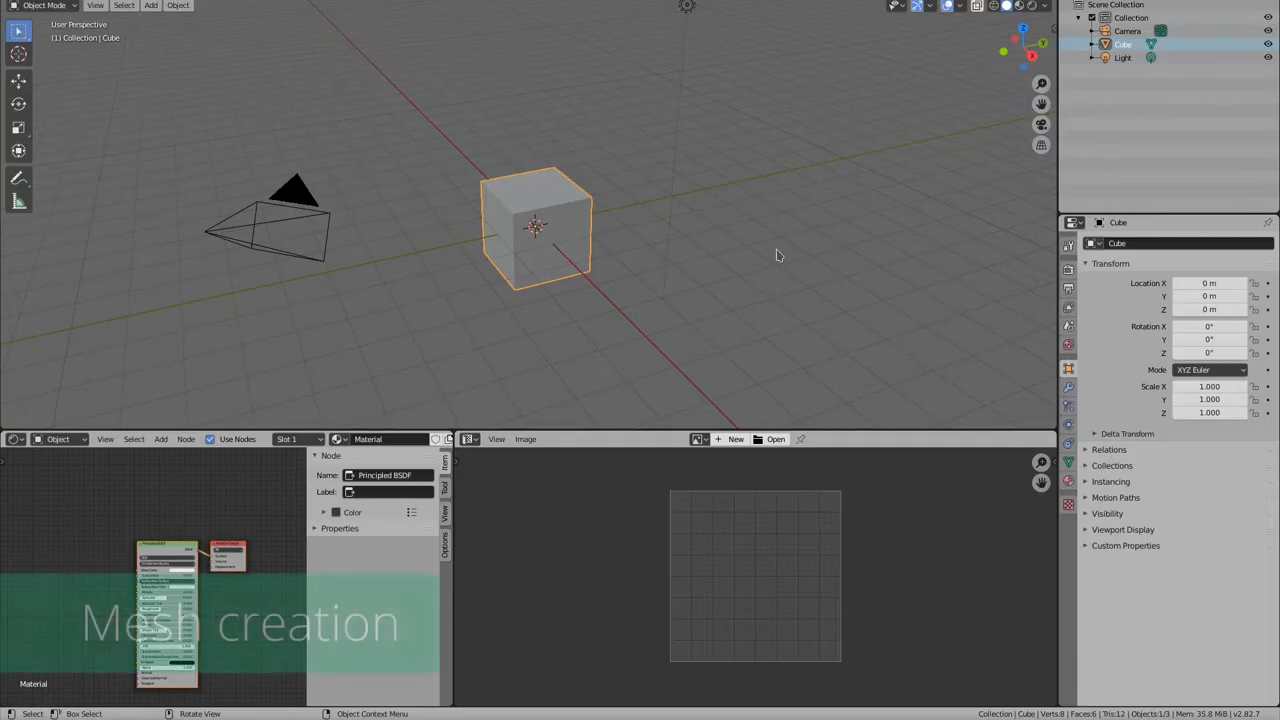
# Delete the cube, add a highly subdivided icosphere and unwrap it with Sphere Projection.
pyautogui.click(151, 5)
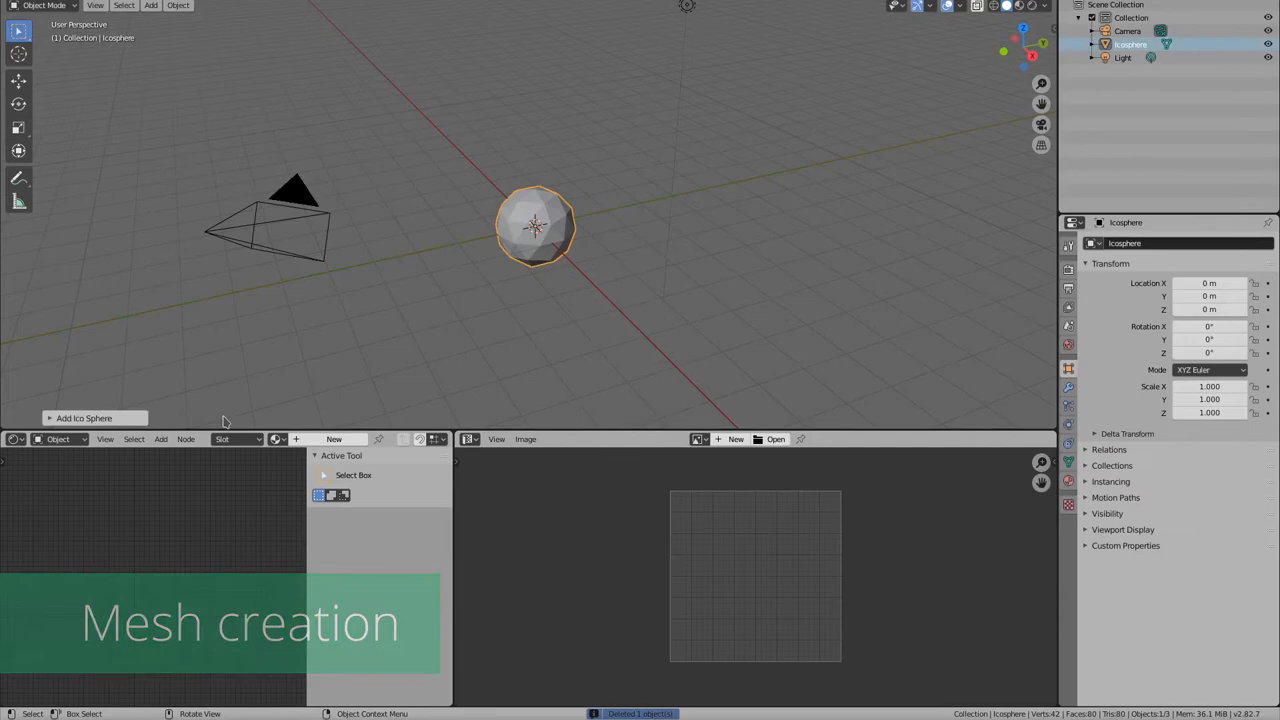
pyautogui.click(84, 417)
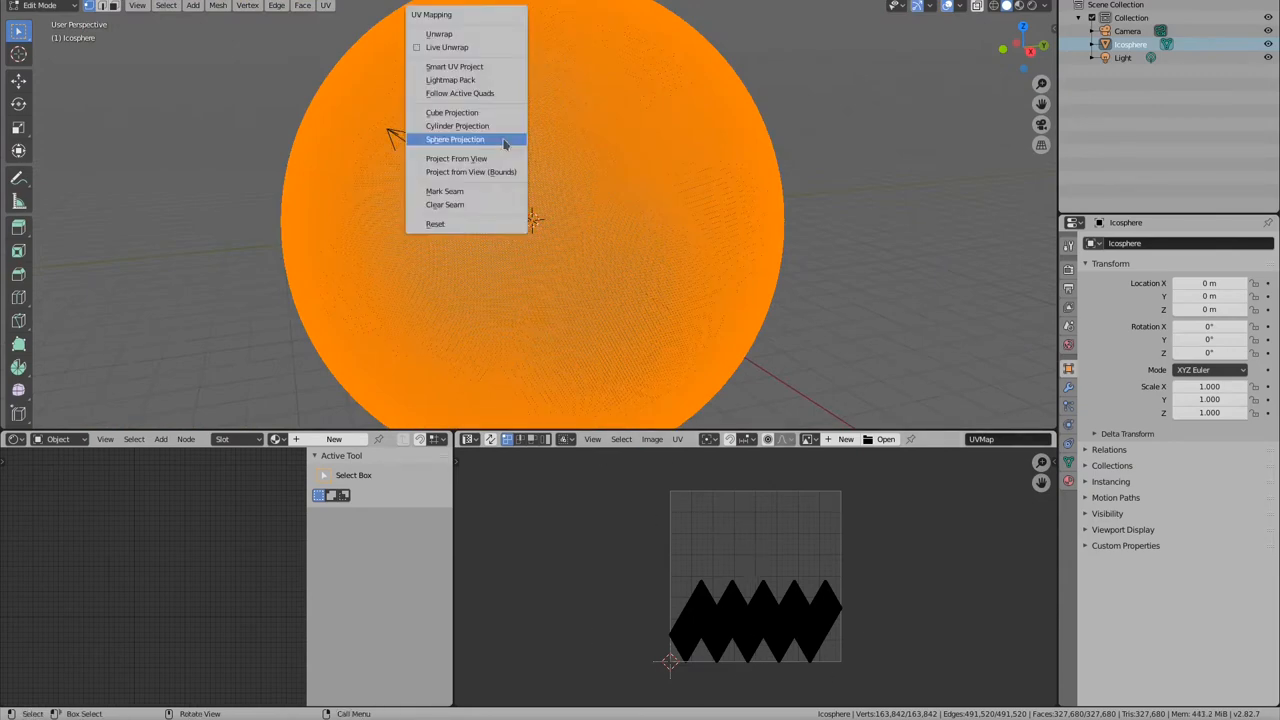
pyautogui.click(455, 139)
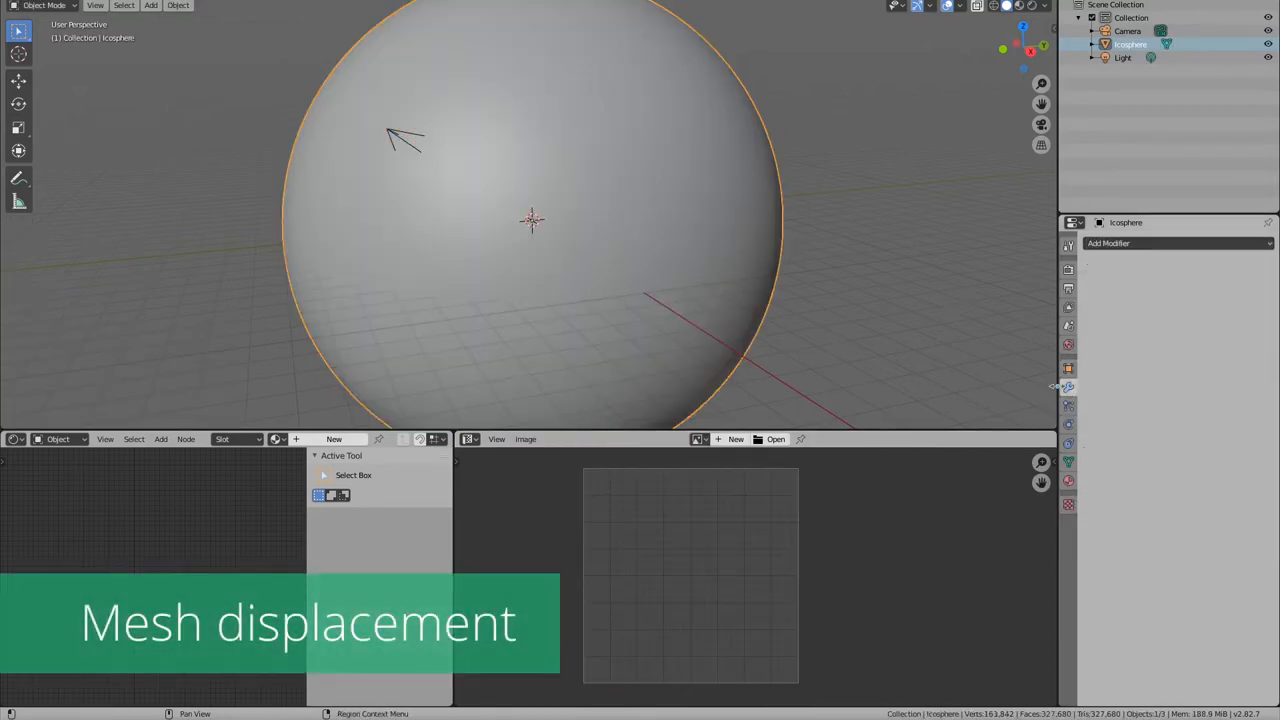
# Add a Displace modifier with a new texture mapped by UV coordinates.
pyautogui.click(1108, 243)
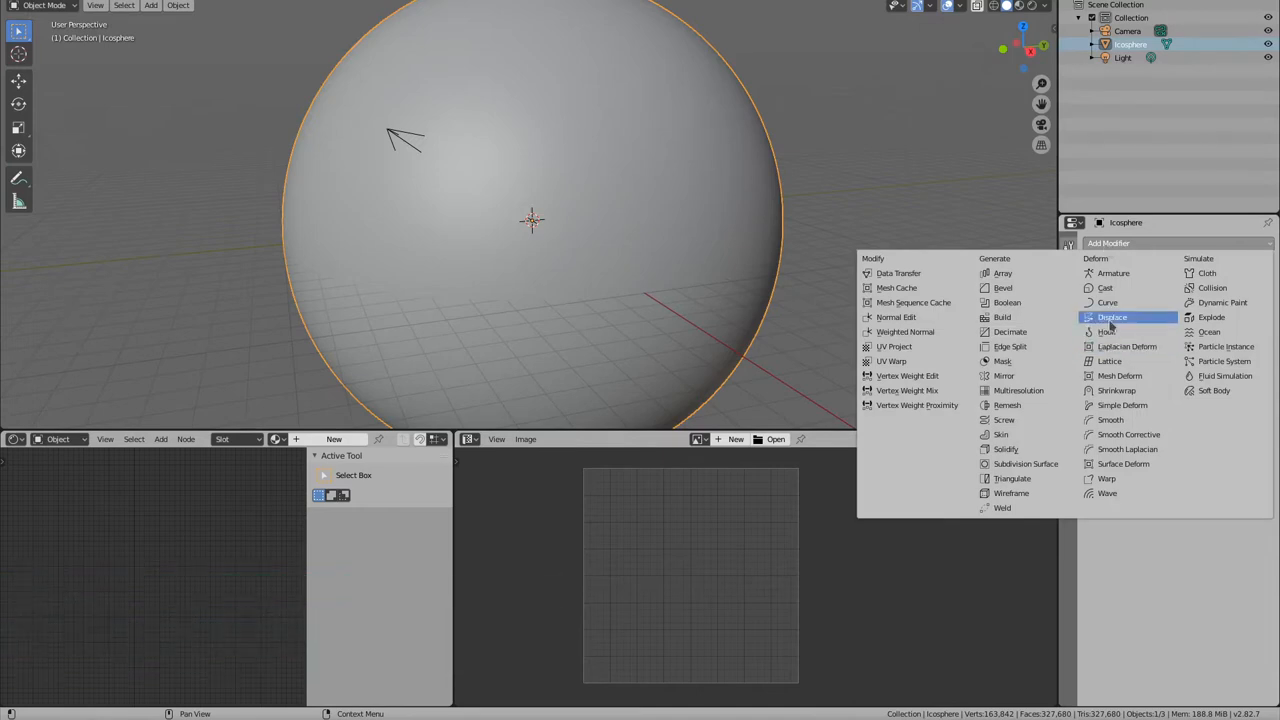
pyautogui.click(1112, 317)
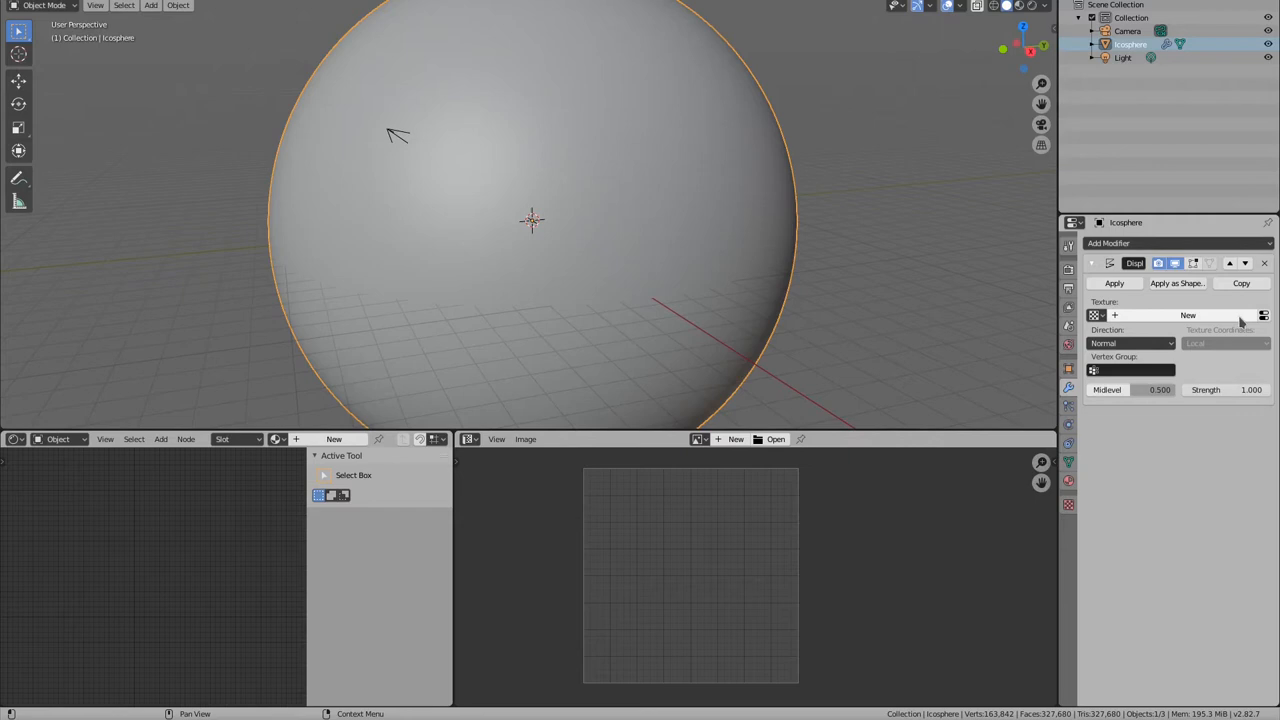
pyautogui.click(1188, 315)
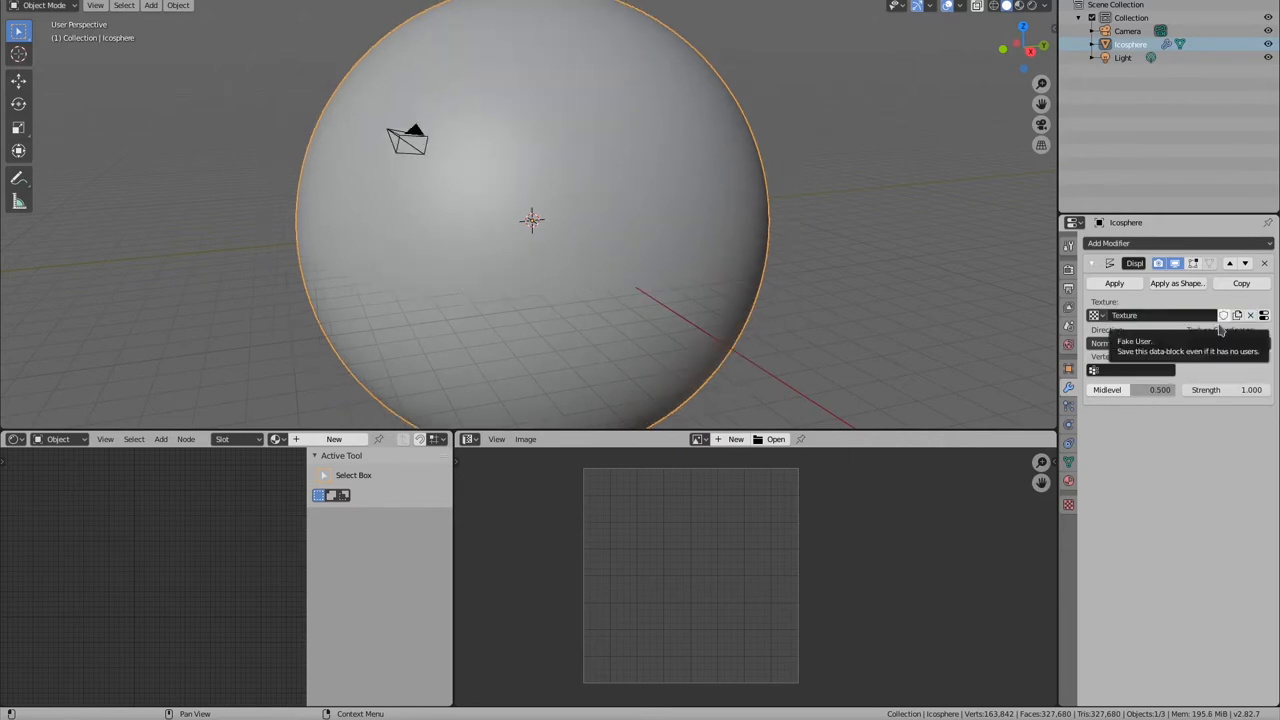
pyautogui.click(1222, 343)
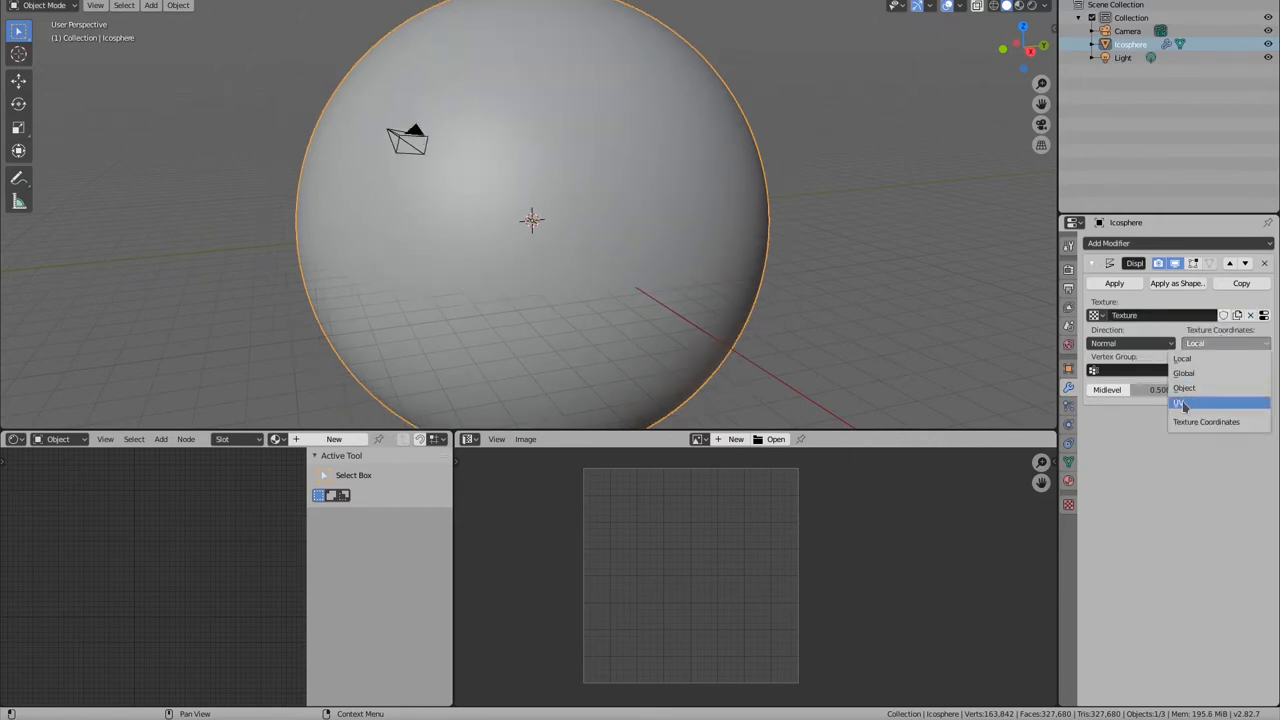
pyautogui.click(1180, 402)
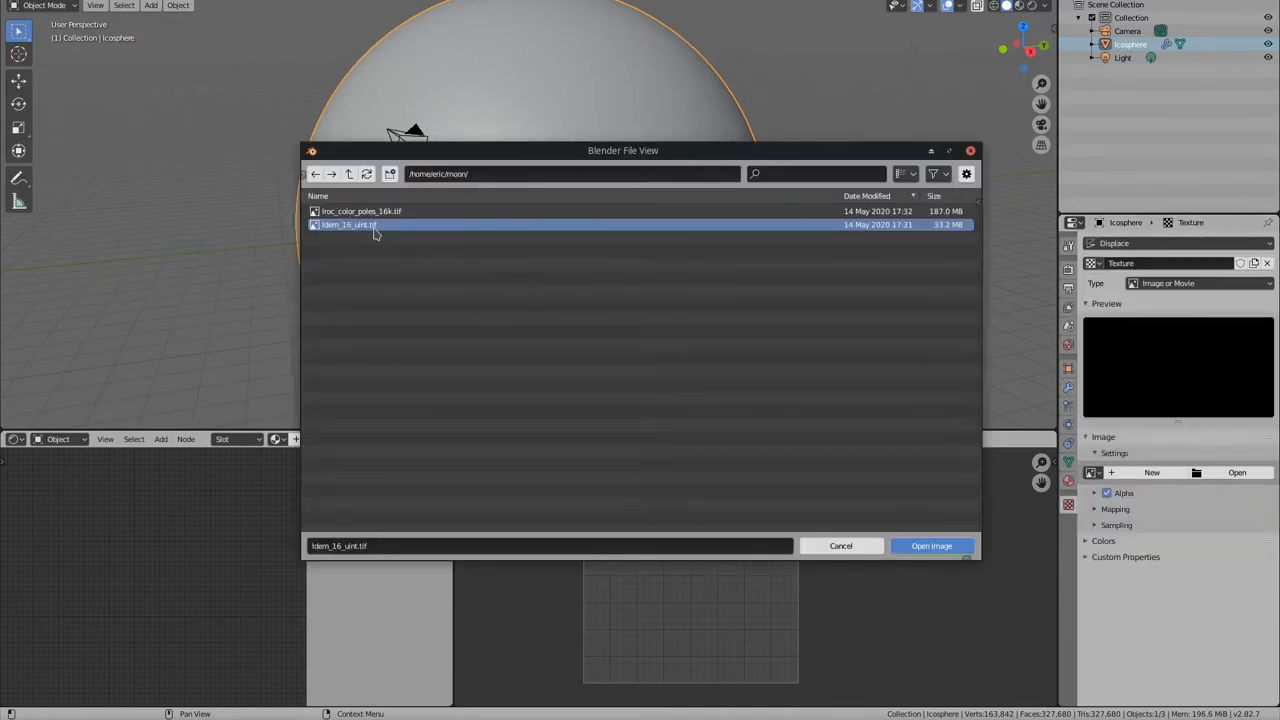
# Load ldem_16_uint.tif as the displacement image and set strength to 0.1.
pyautogui.click(931, 545)
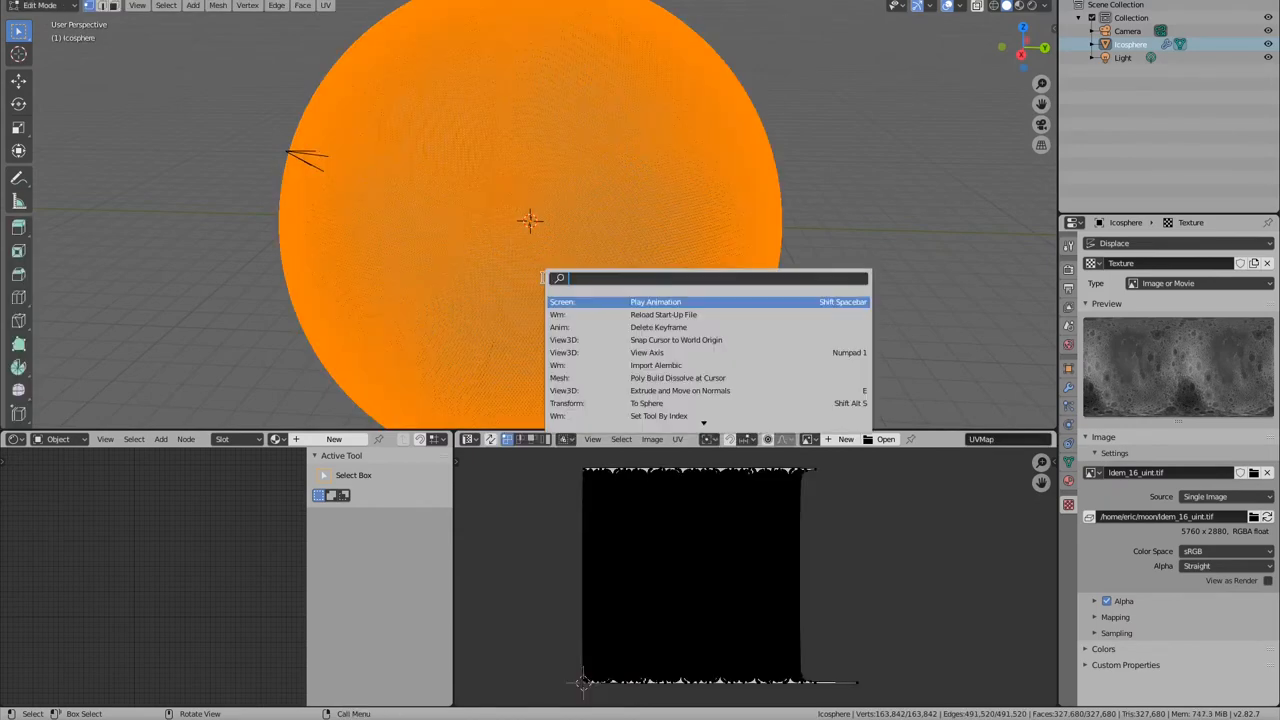
pyautogui.write('sm')
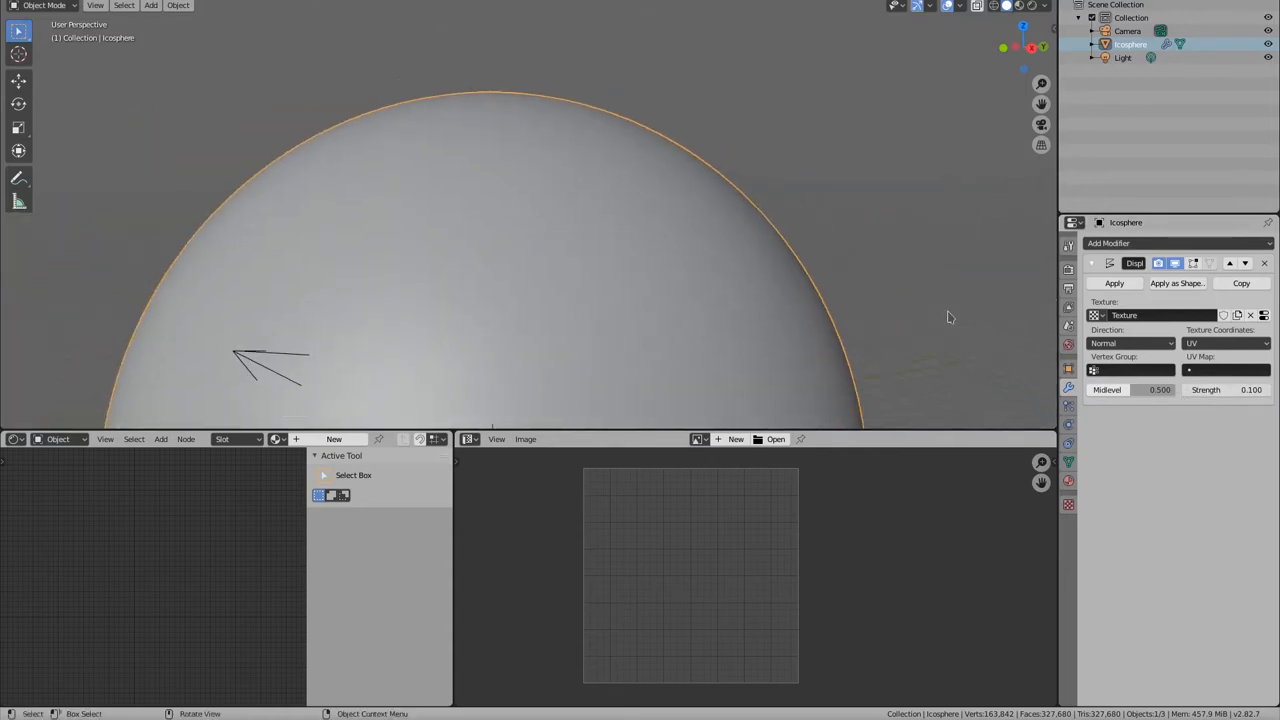
pyautogui.click(1225, 390)
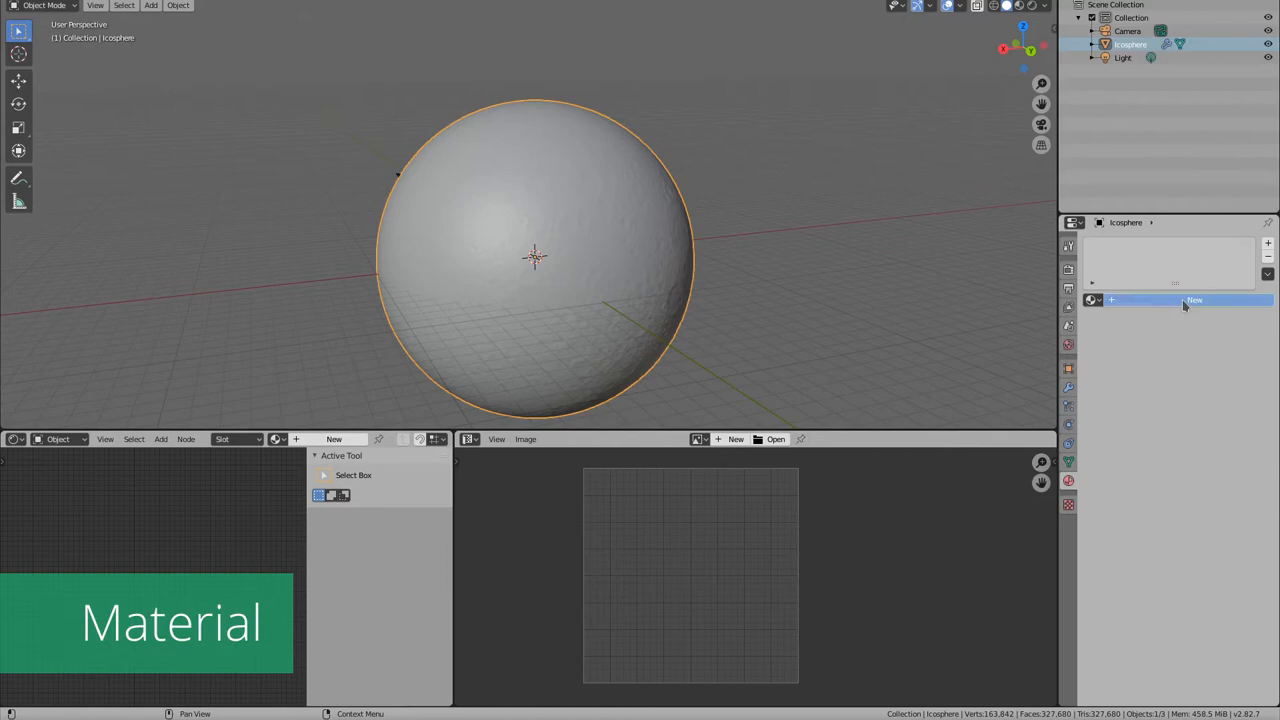
# Create a material named 'moon' on the icosphere and browse to the moon texture folder.
pyautogui.click(1195, 300)
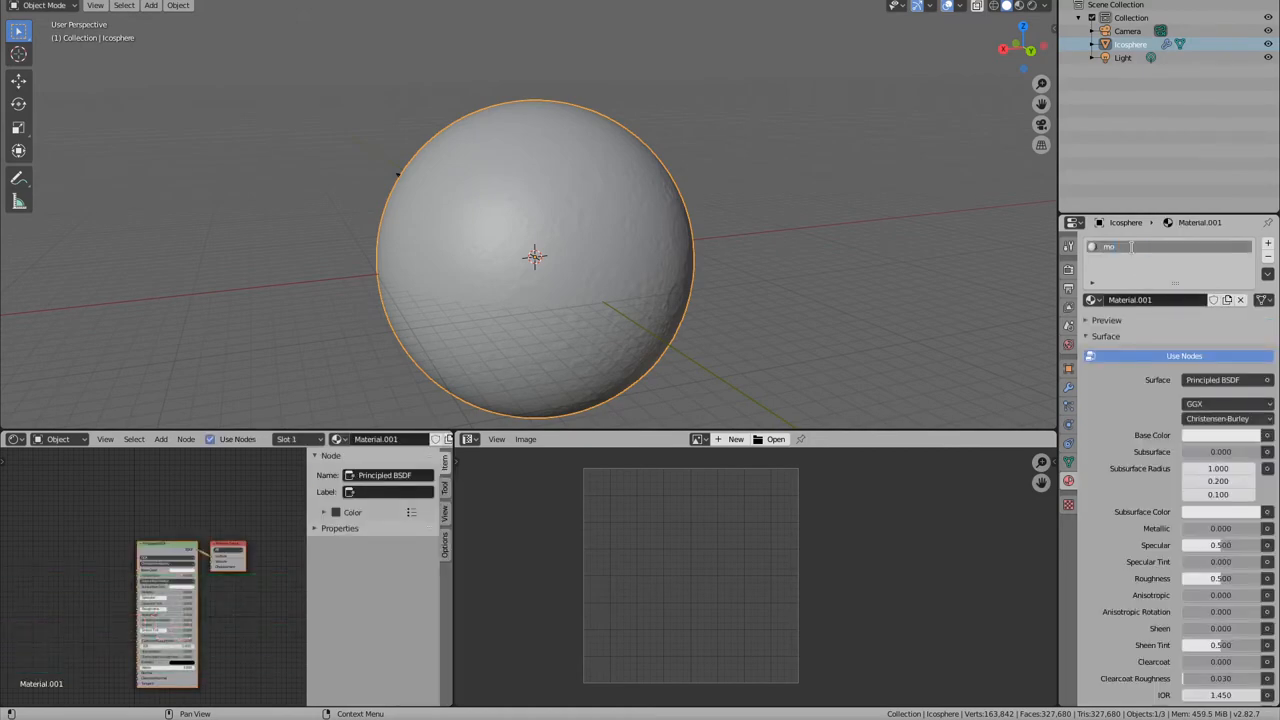
pyautogui.write('moon')
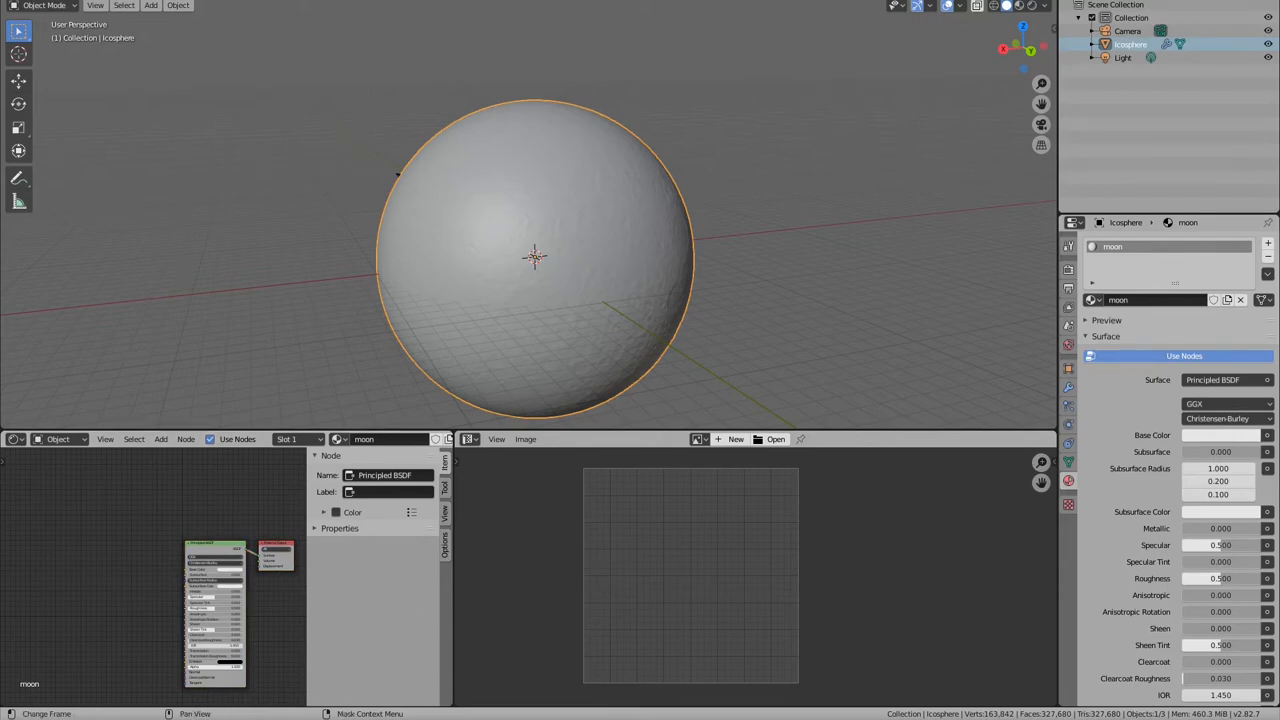
pyautogui.click(775, 439)
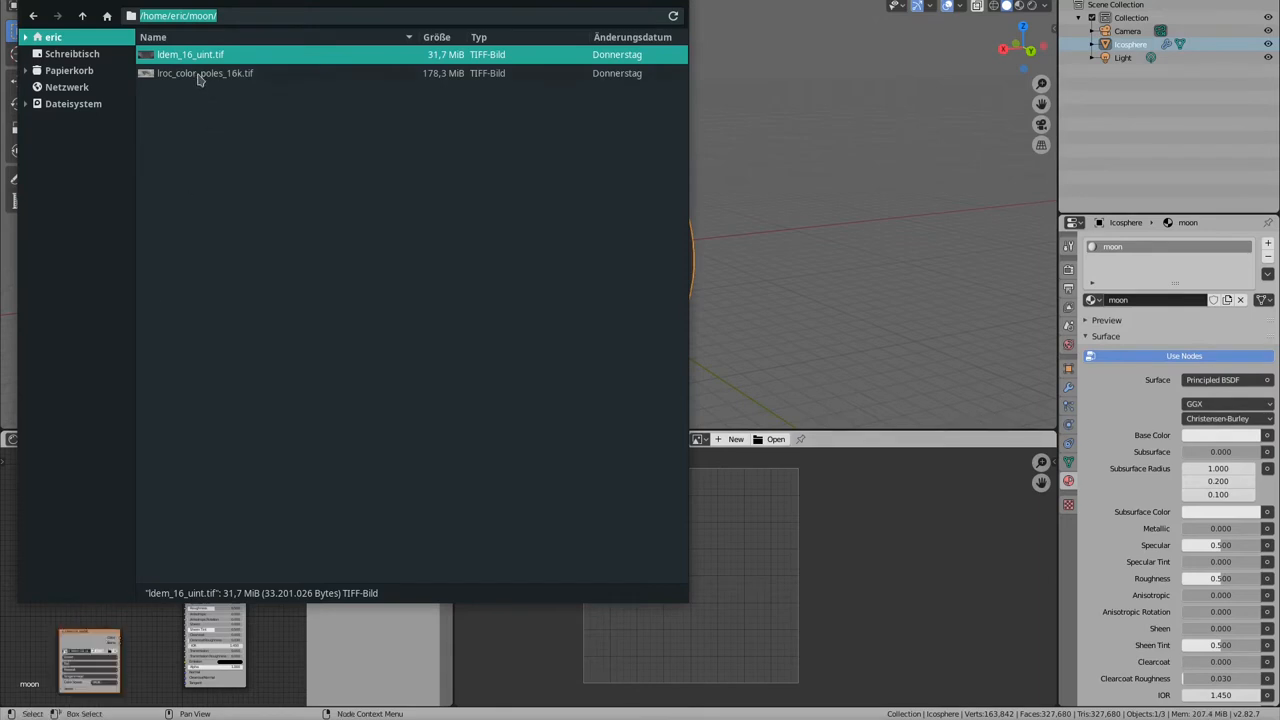
# Bring lroc_color_poles_16k.tif and ldem_16_uint.tif into the shader and wire the colour map to Base Color.
pyautogui.click(205, 73)
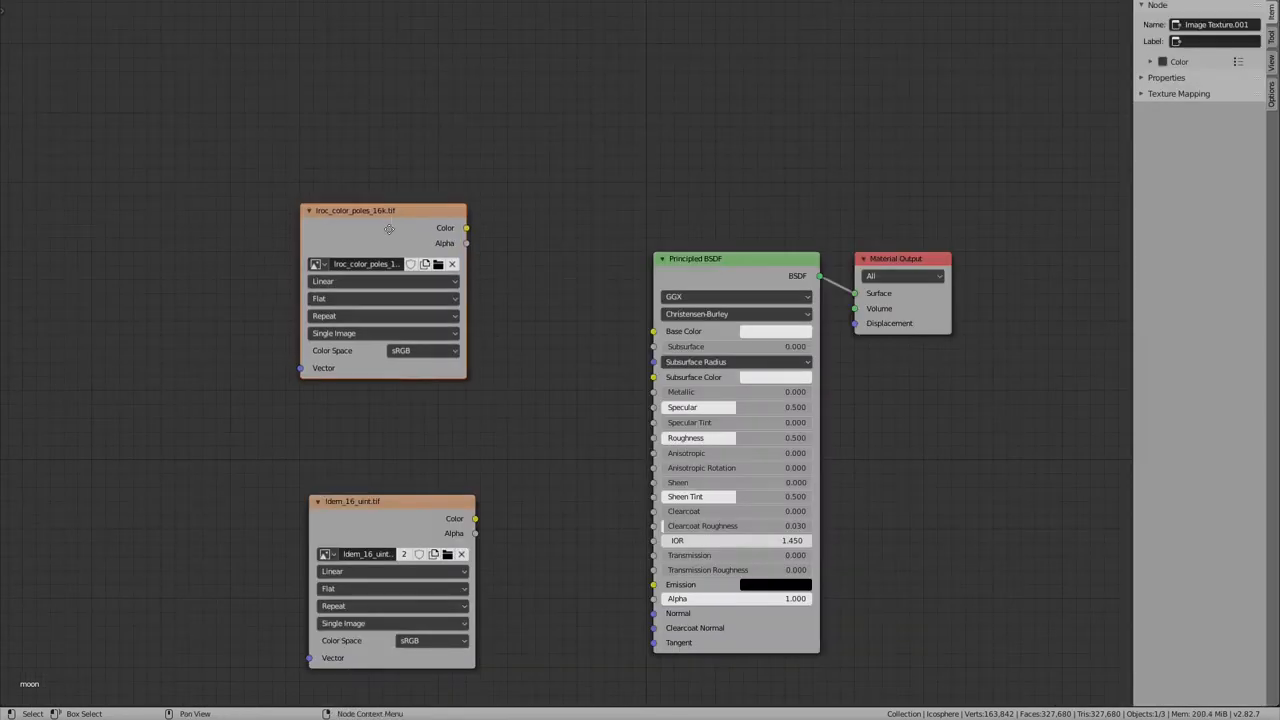
pyautogui.moveTo(465, 227); pyautogui.dragTo(653, 331)
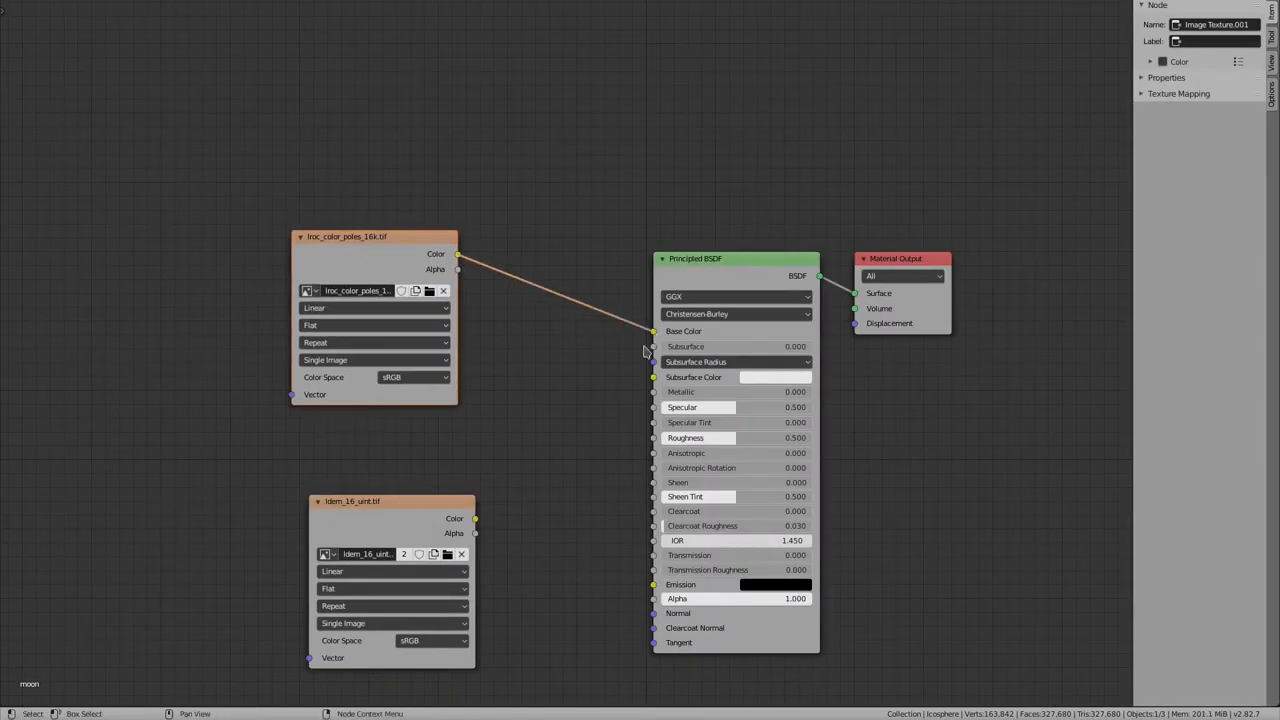
pyautogui.click(430, 640)
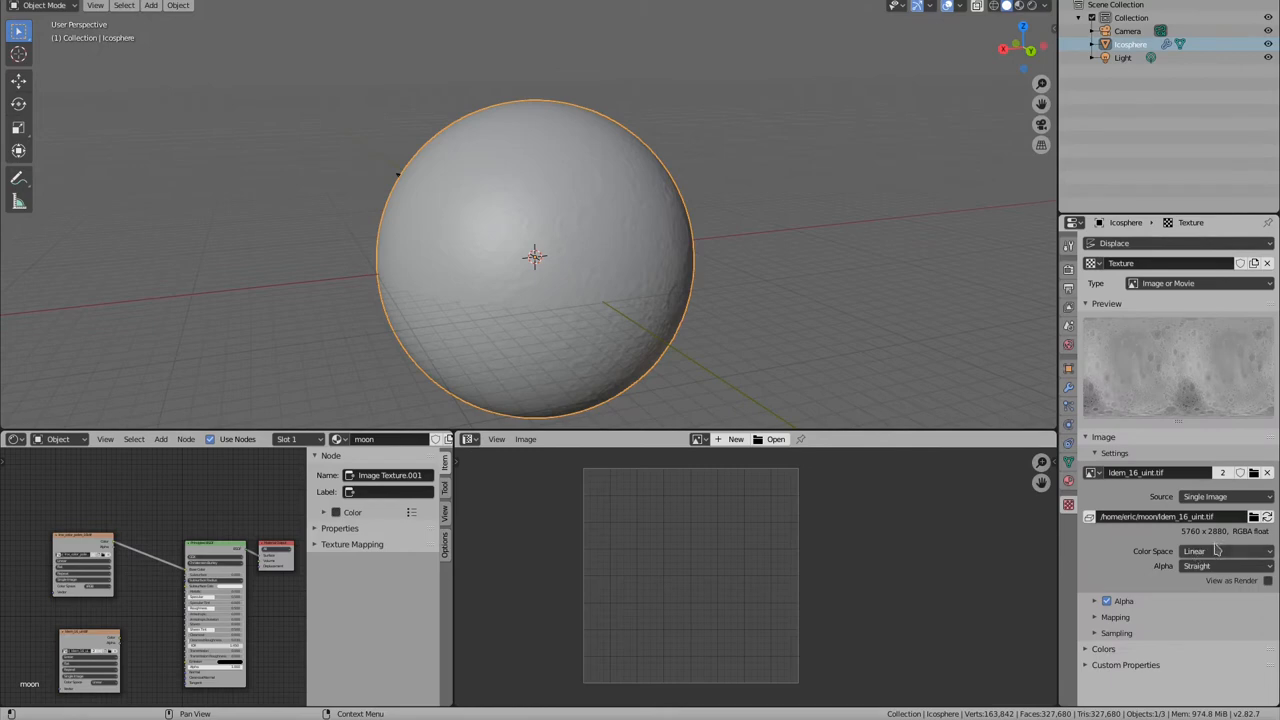
pyautogui.moveTo(1215, 551)
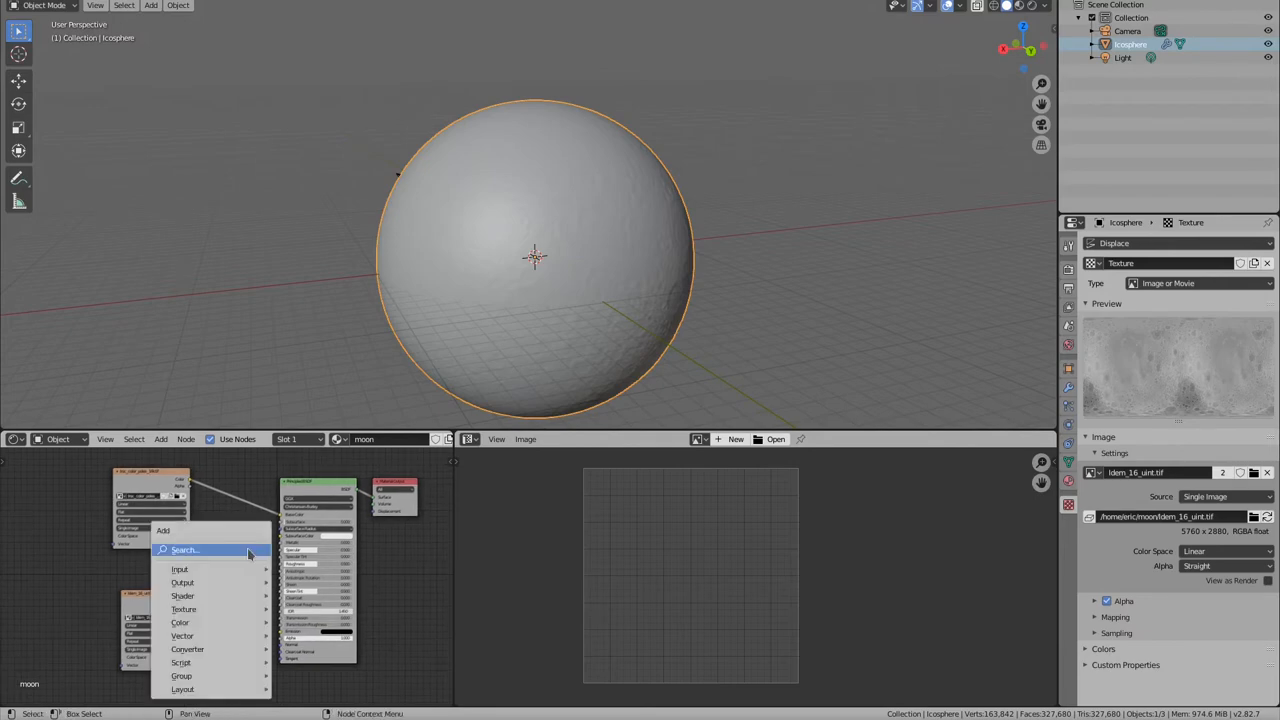
# Route the elevation image through a Bump node and preview the moon with rendered shading.
pyautogui.write('bum')
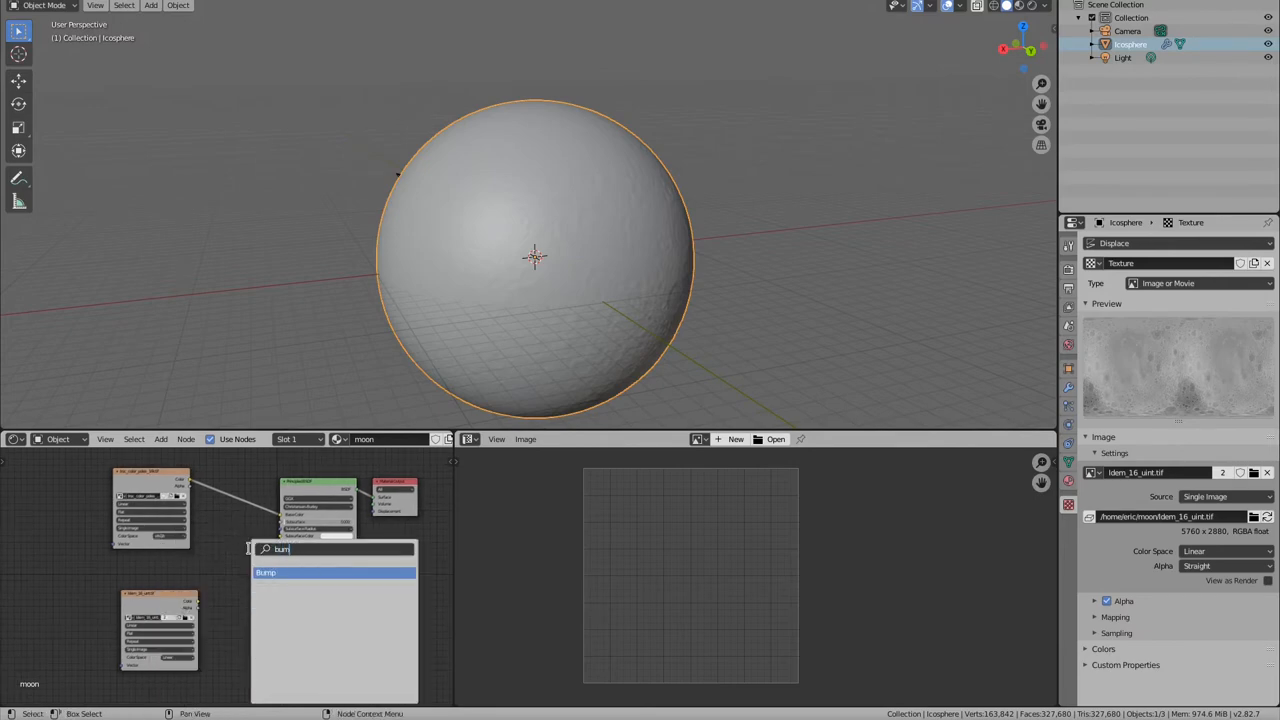
pyautogui.click(266, 572)
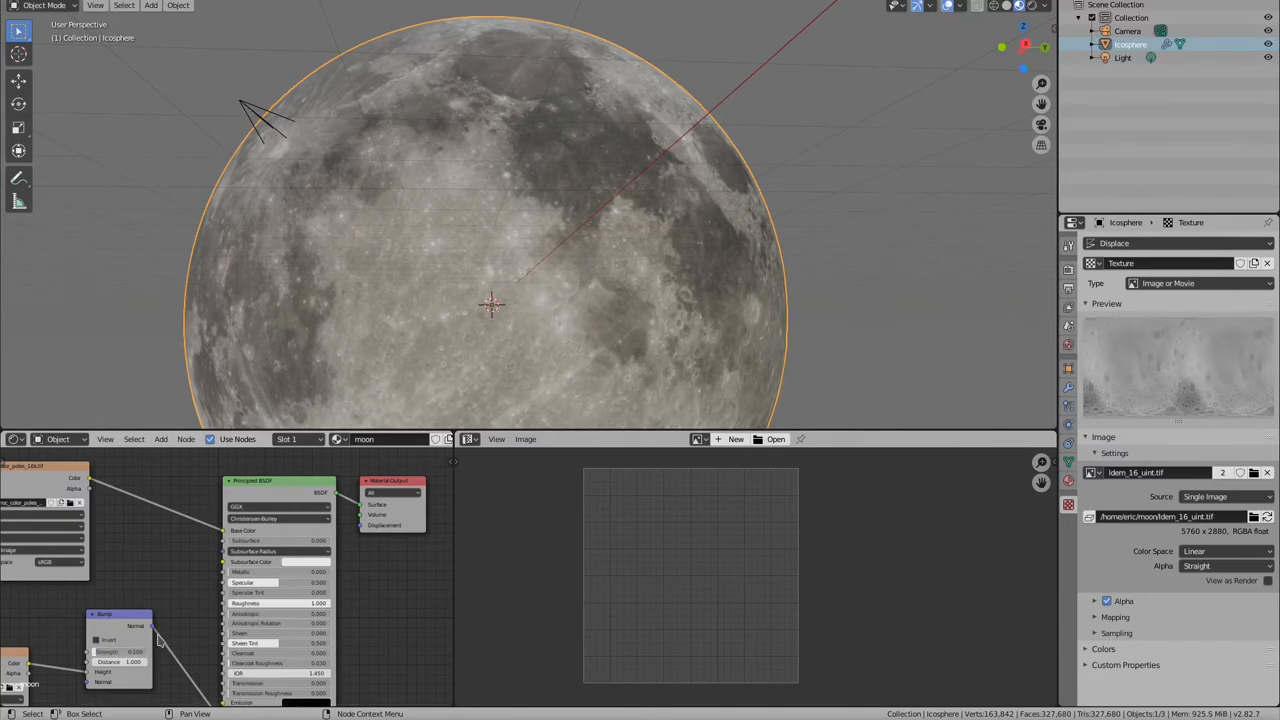
pyautogui.scroll(-3)
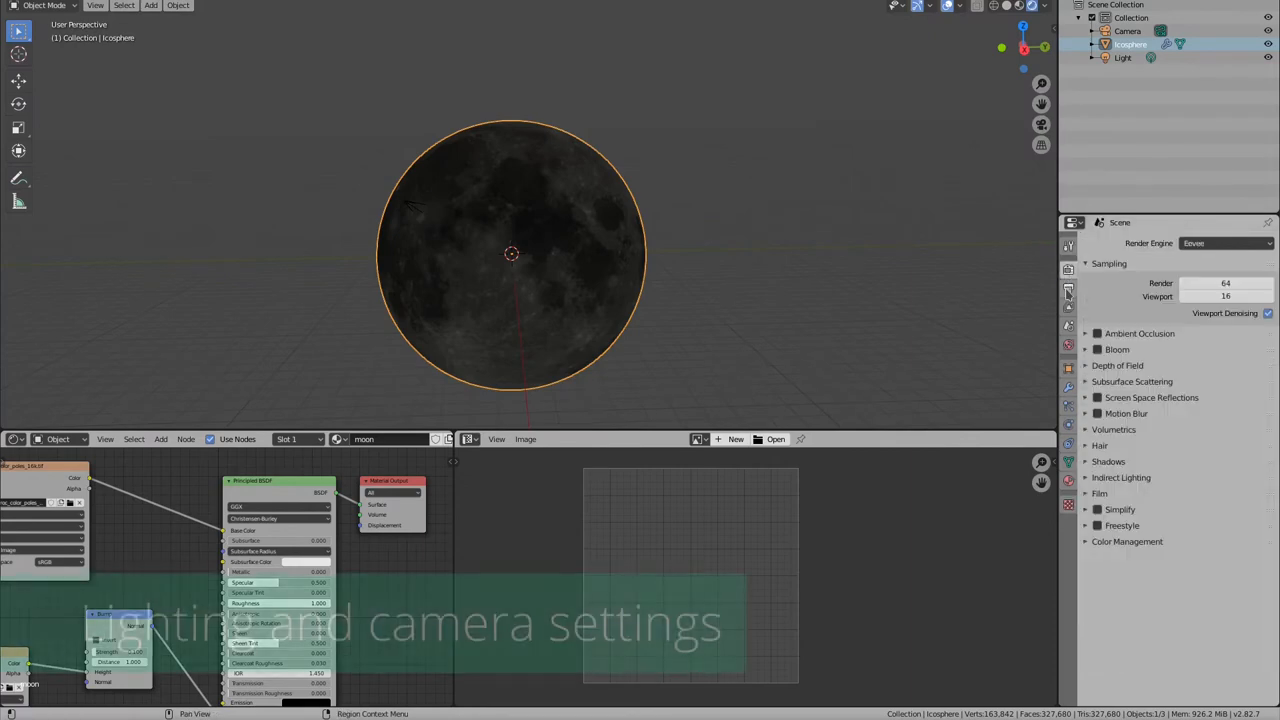
# Black out the world background and make the light a sun of strength 7.
pyautogui.click(1068, 290)
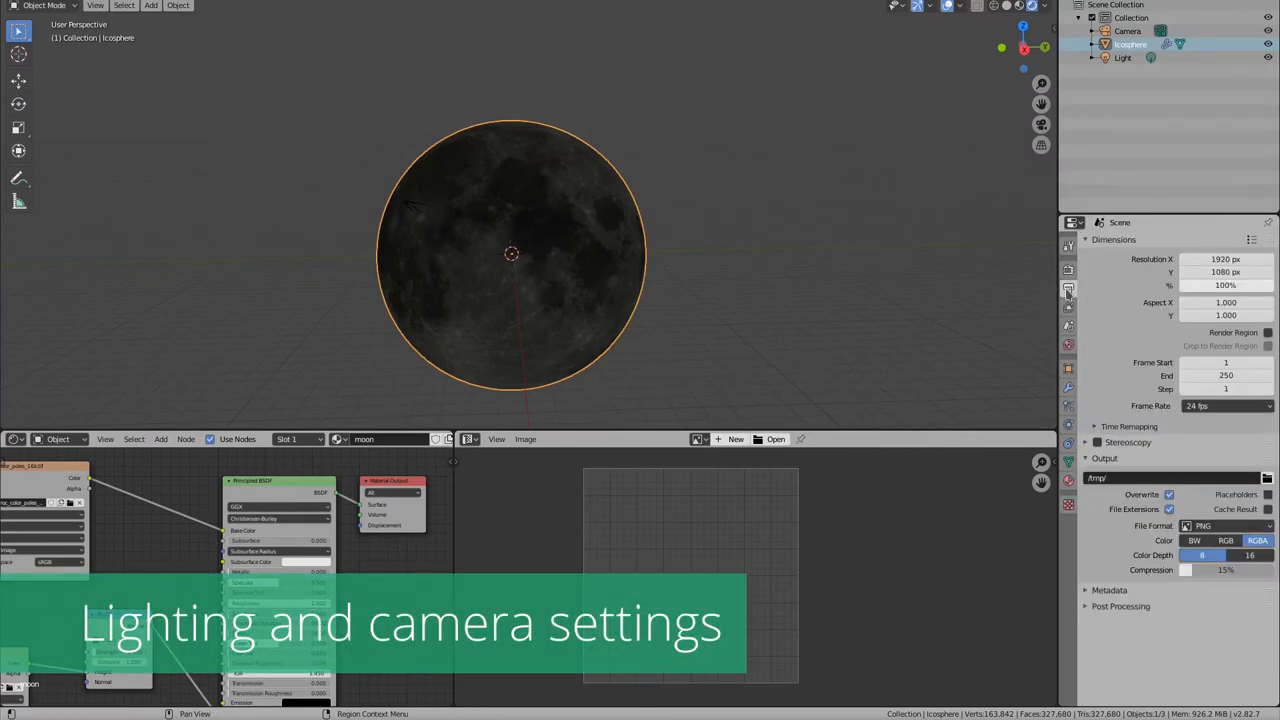
pyautogui.moveTo(1068, 289)
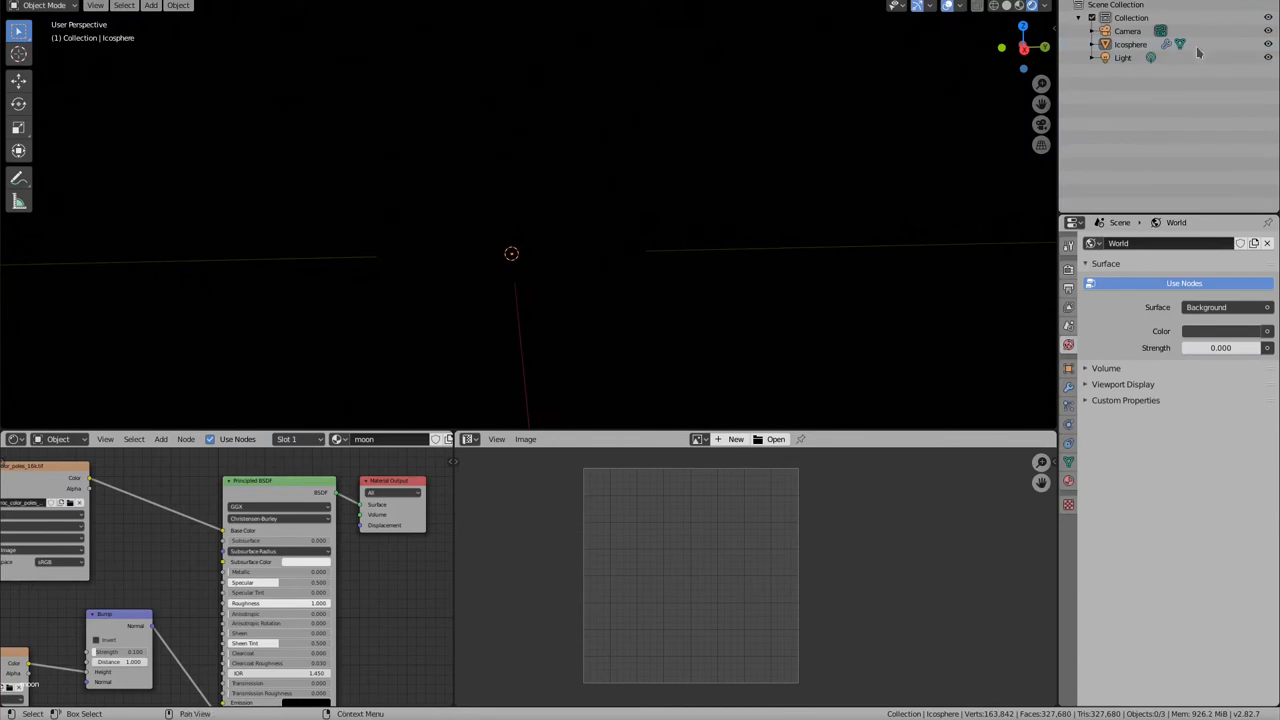
pyautogui.click(1122, 57)
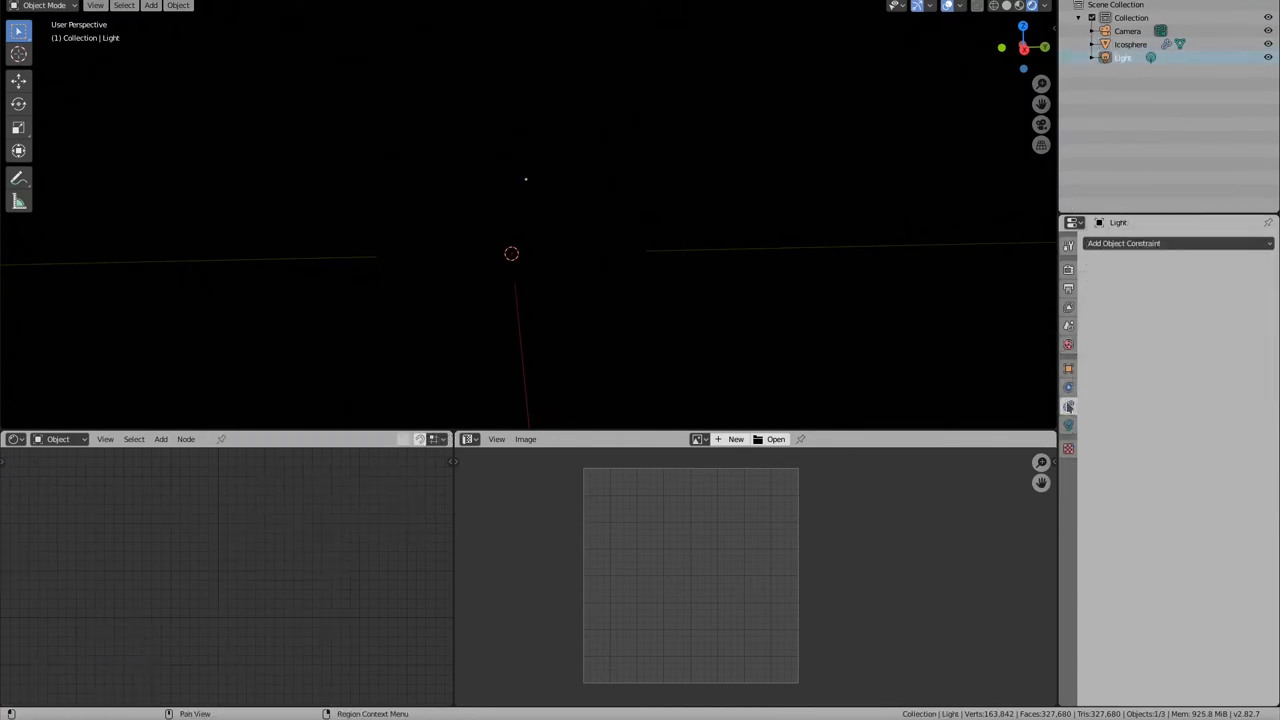
pyautogui.click(1068, 406)
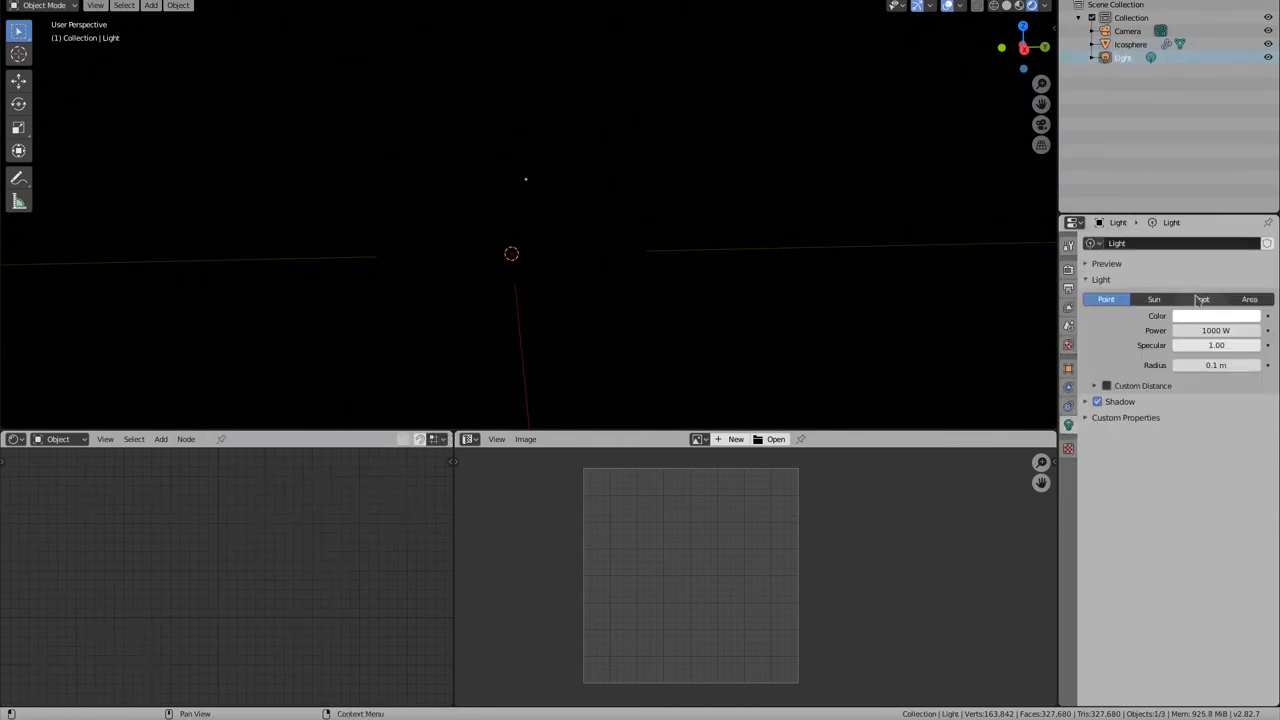
pyautogui.click(1153, 299)
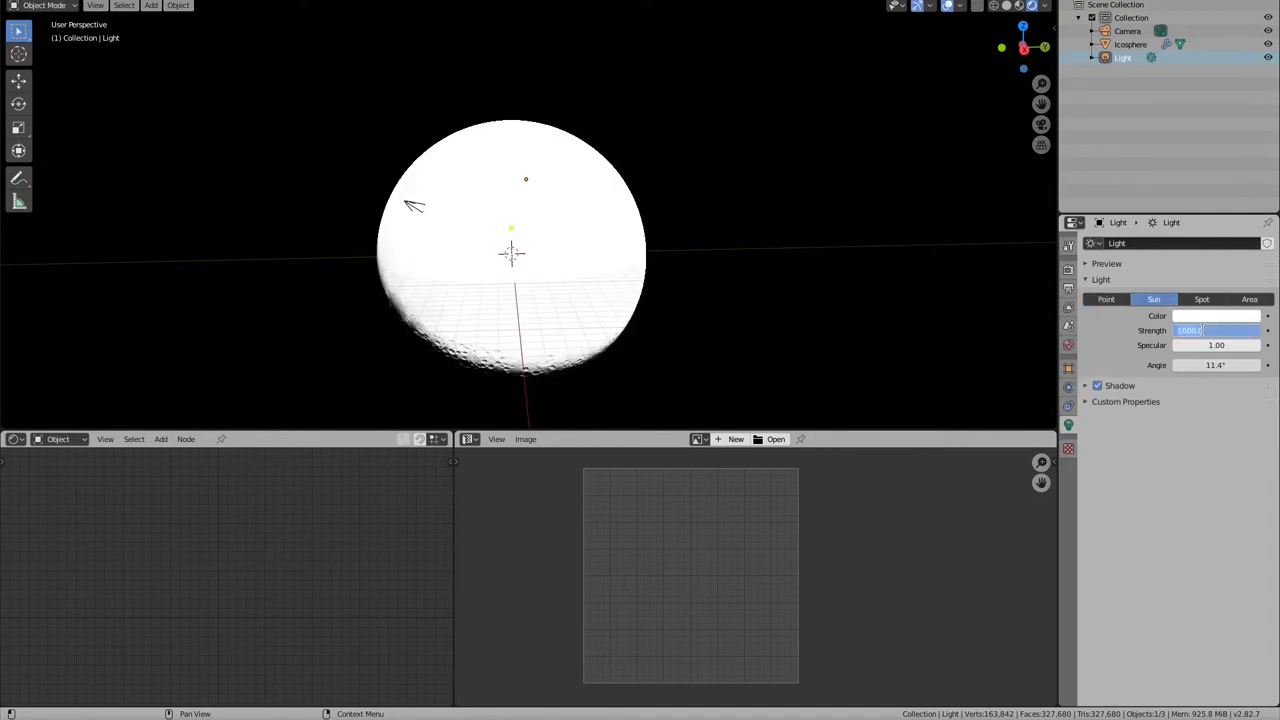
pyautogui.write('7.000')
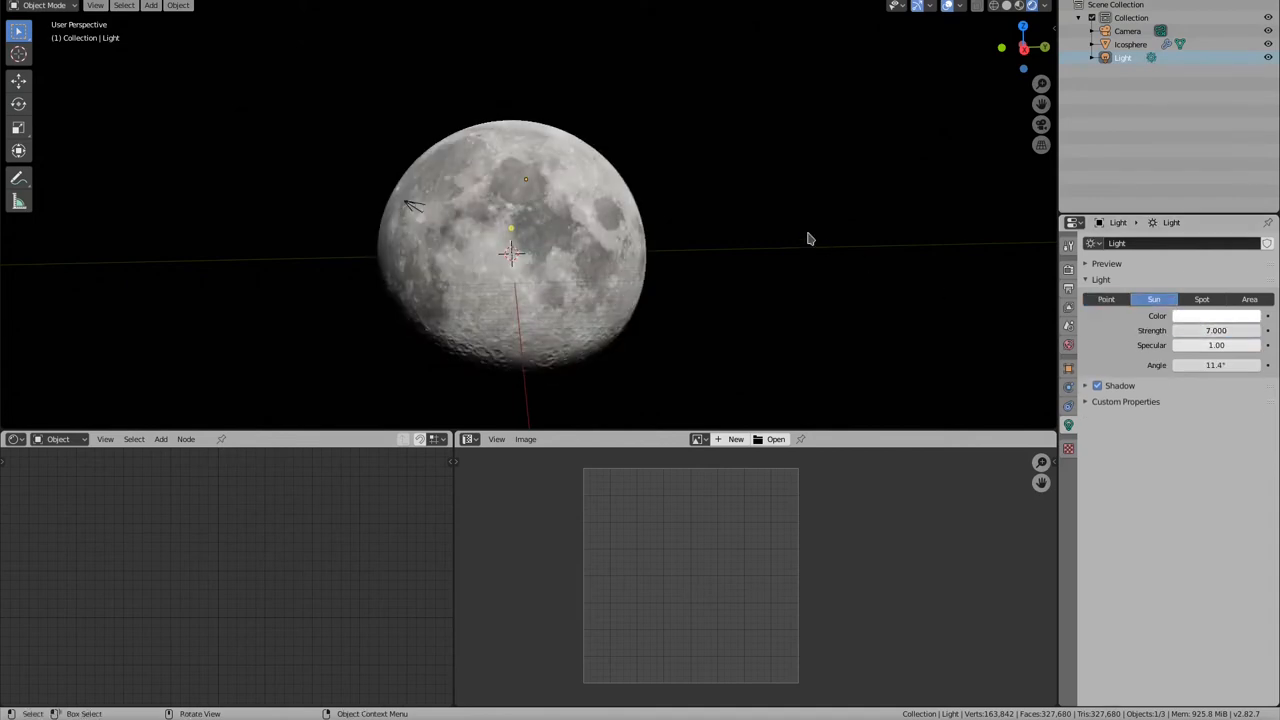
# Enlarge the 3D view to inspect the half-lit moon, then restore it.
pyautogui.press('r')
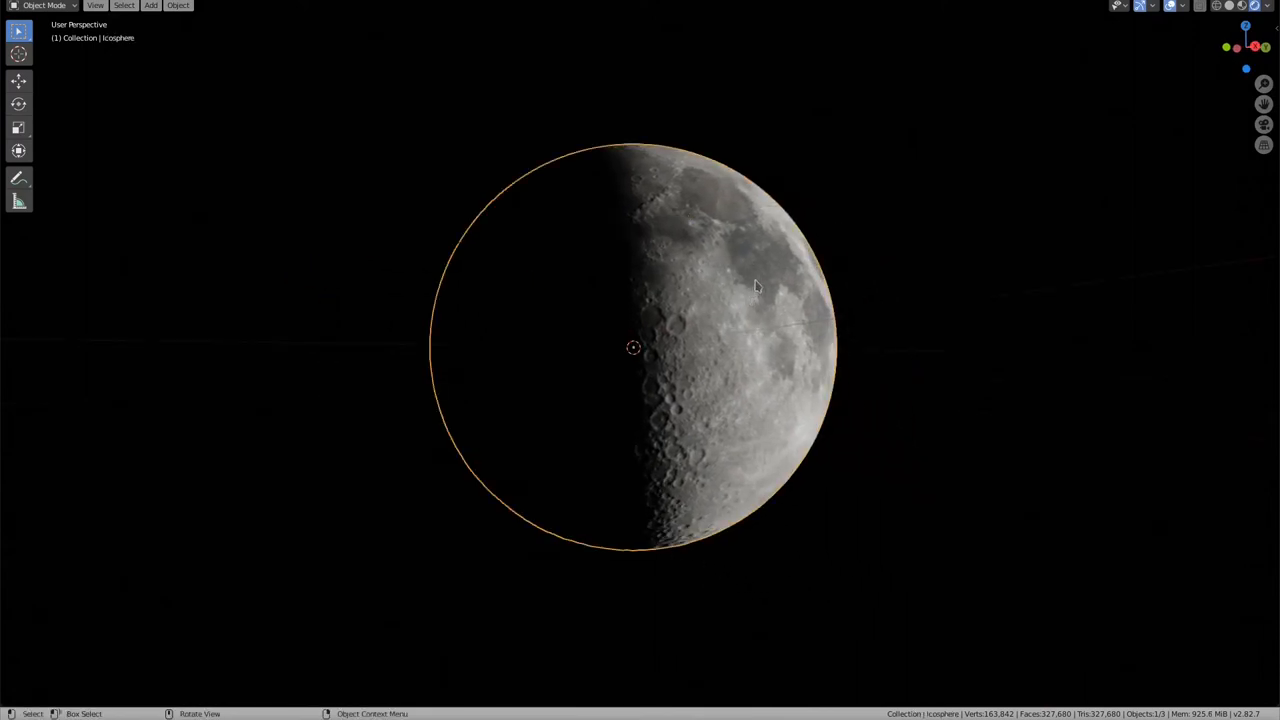
pyautogui.press('r')
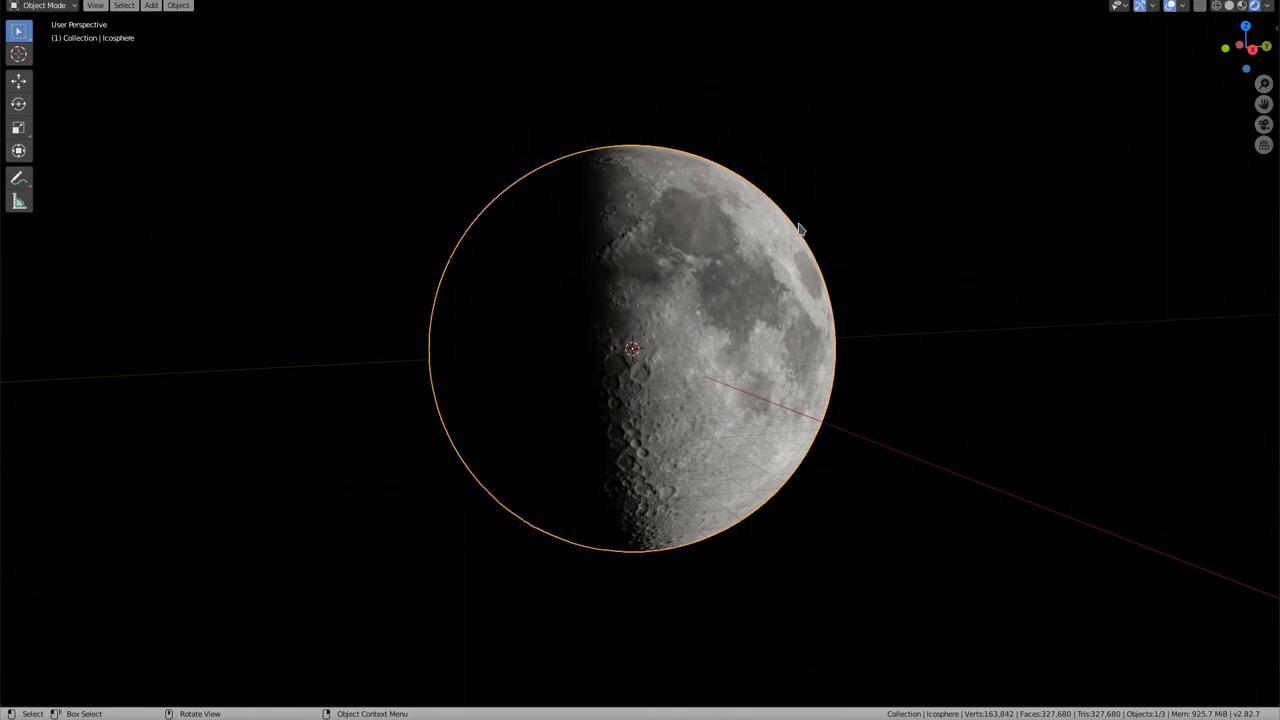
pyautogui.moveTo(775, 240)
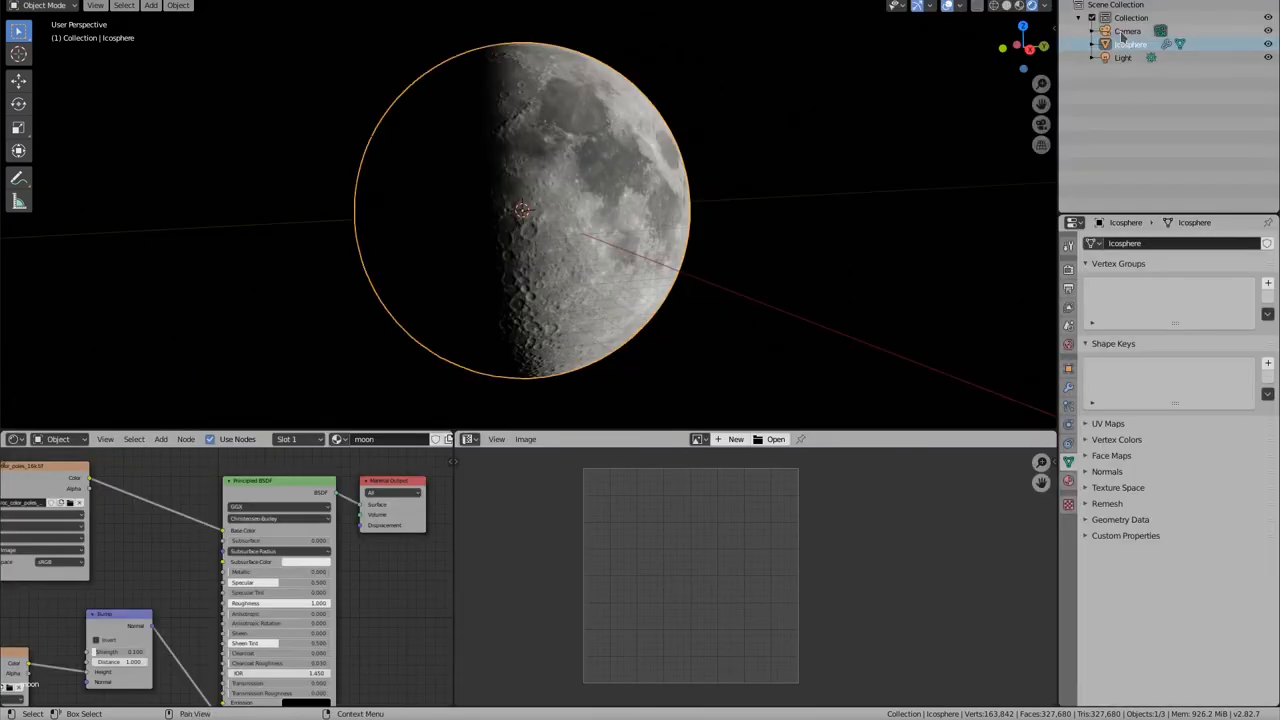
# Select the camera, give it a 300 mm lens with 500 m clip end and move it along X to frame the moon.
pyautogui.click(1128, 31)
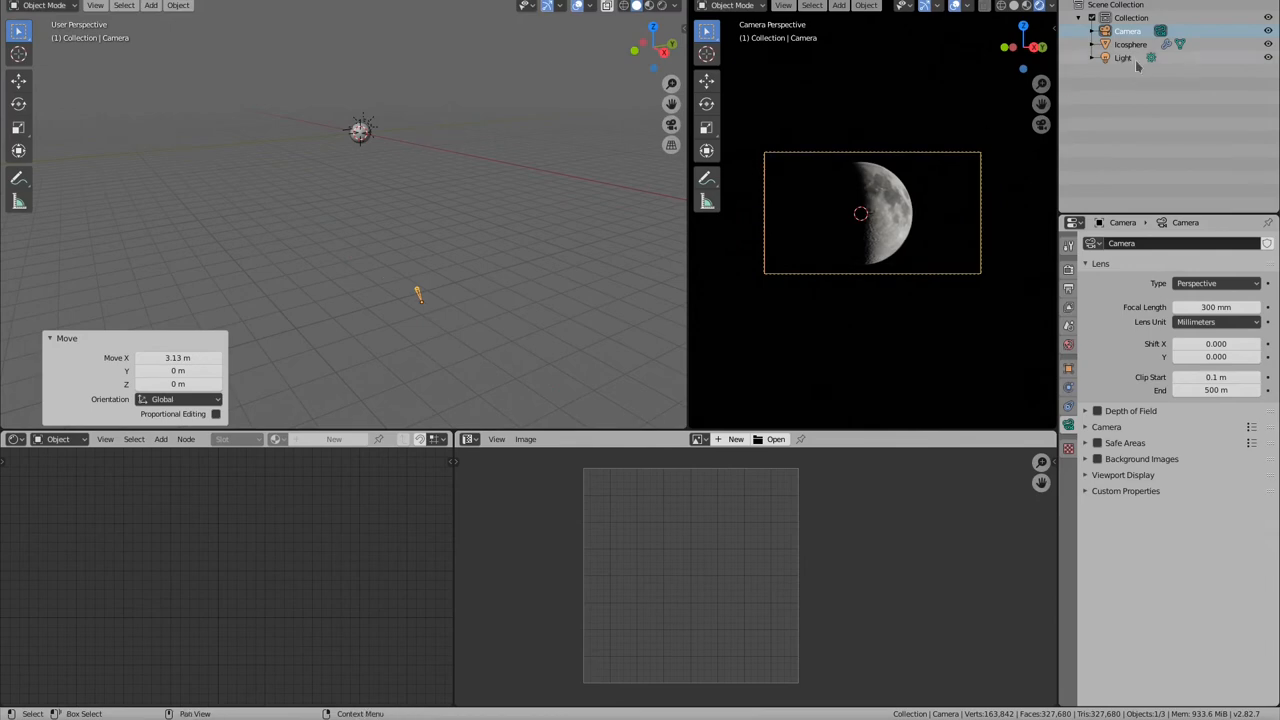
pyautogui.moveTo(1130, 65)
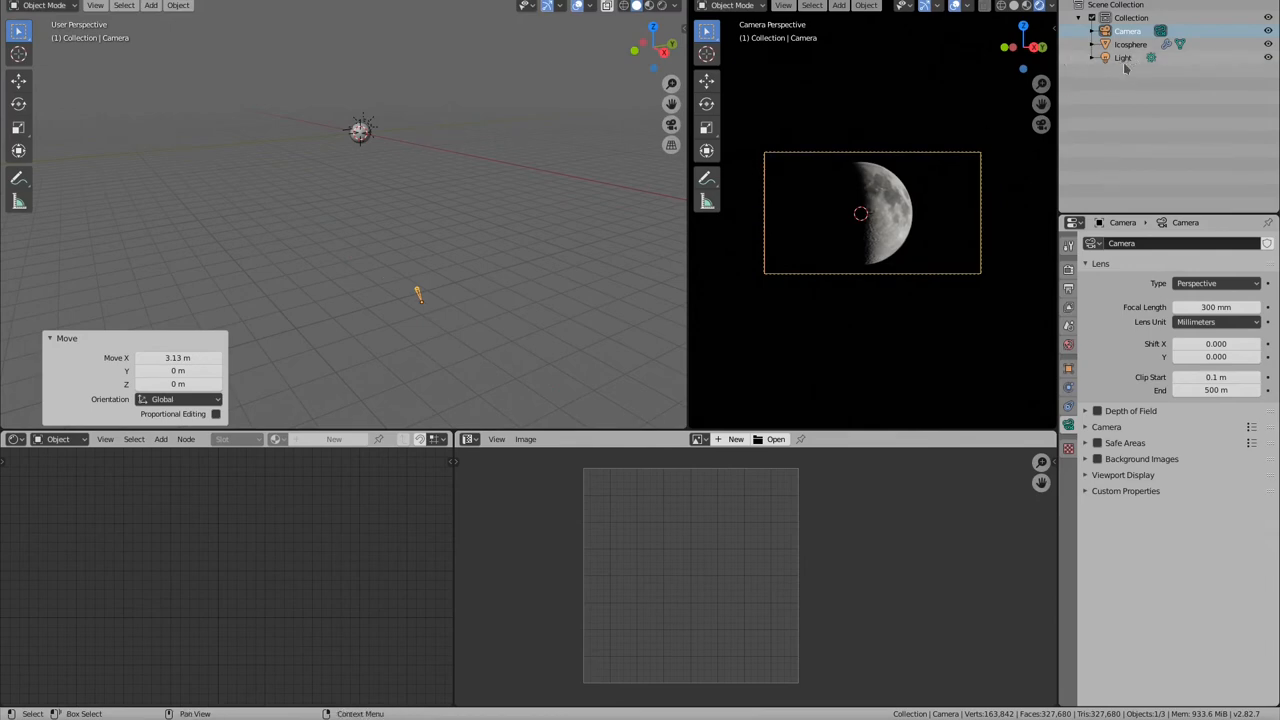
# Rotate the sun about Z to reshape the crescent and set the moon's roughness to 0.741.
pyautogui.click(1130, 44)
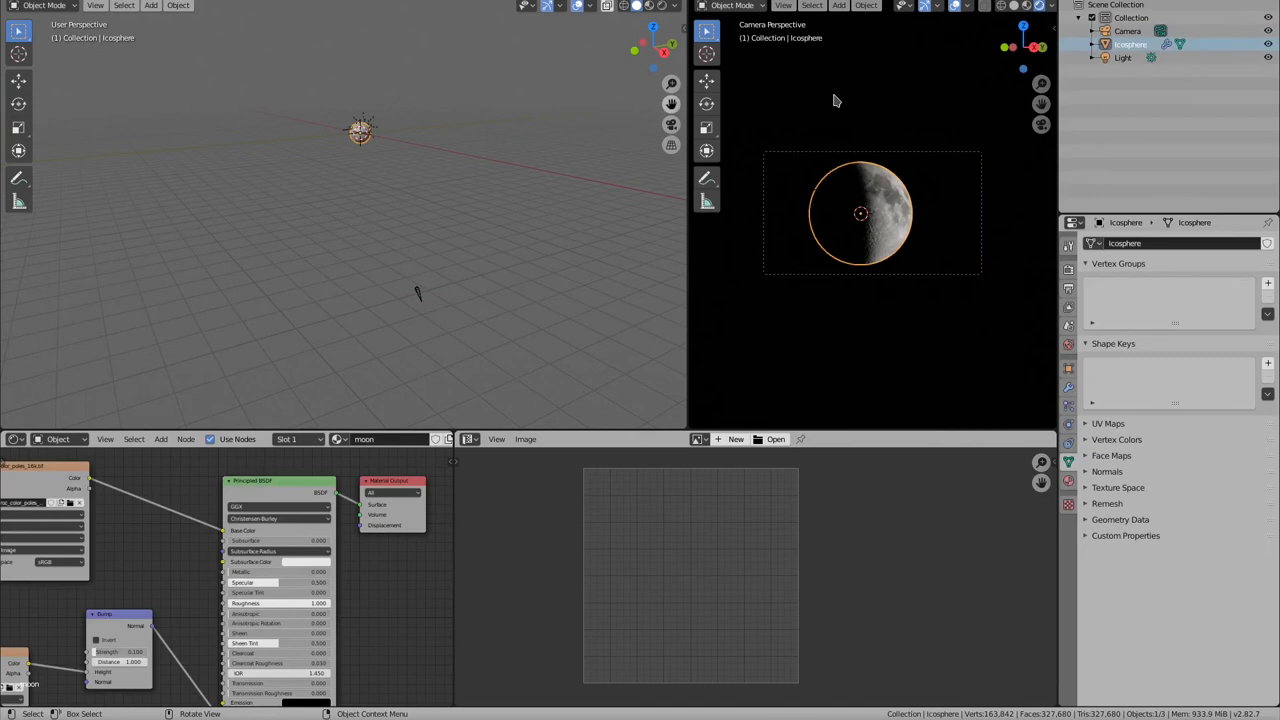
pyautogui.click(1123, 57)
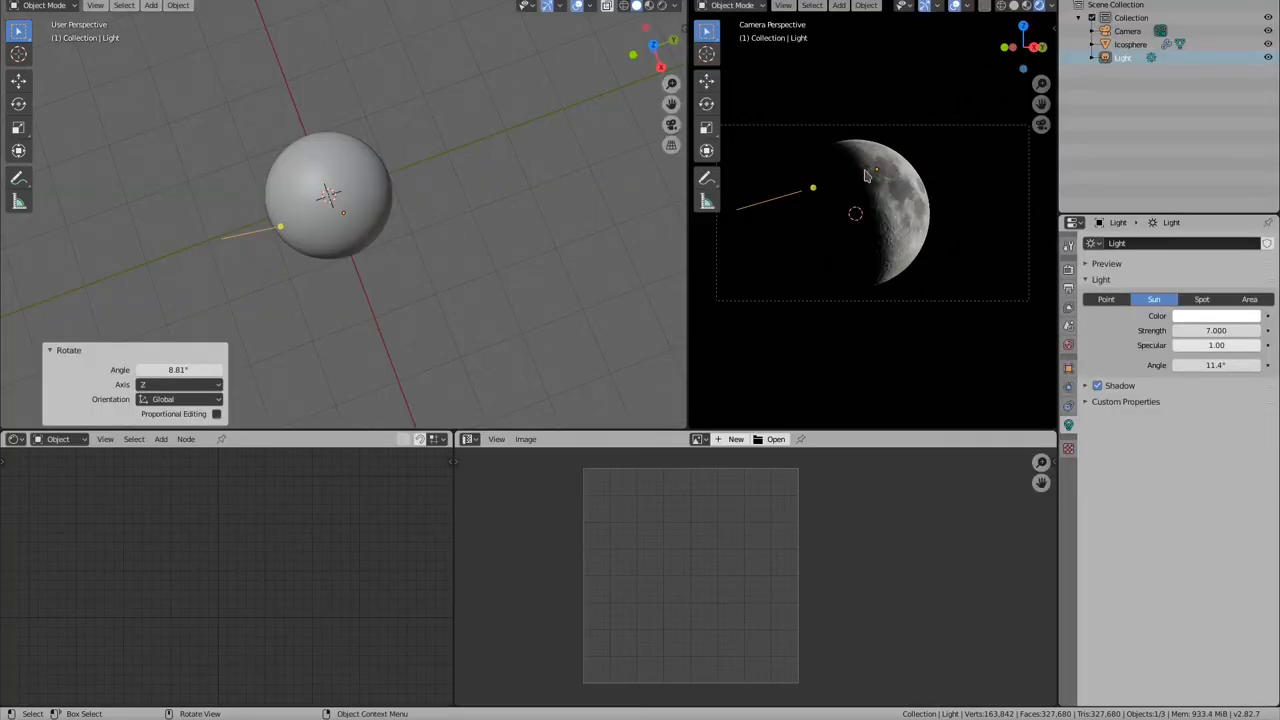
pyautogui.click(1130, 44)
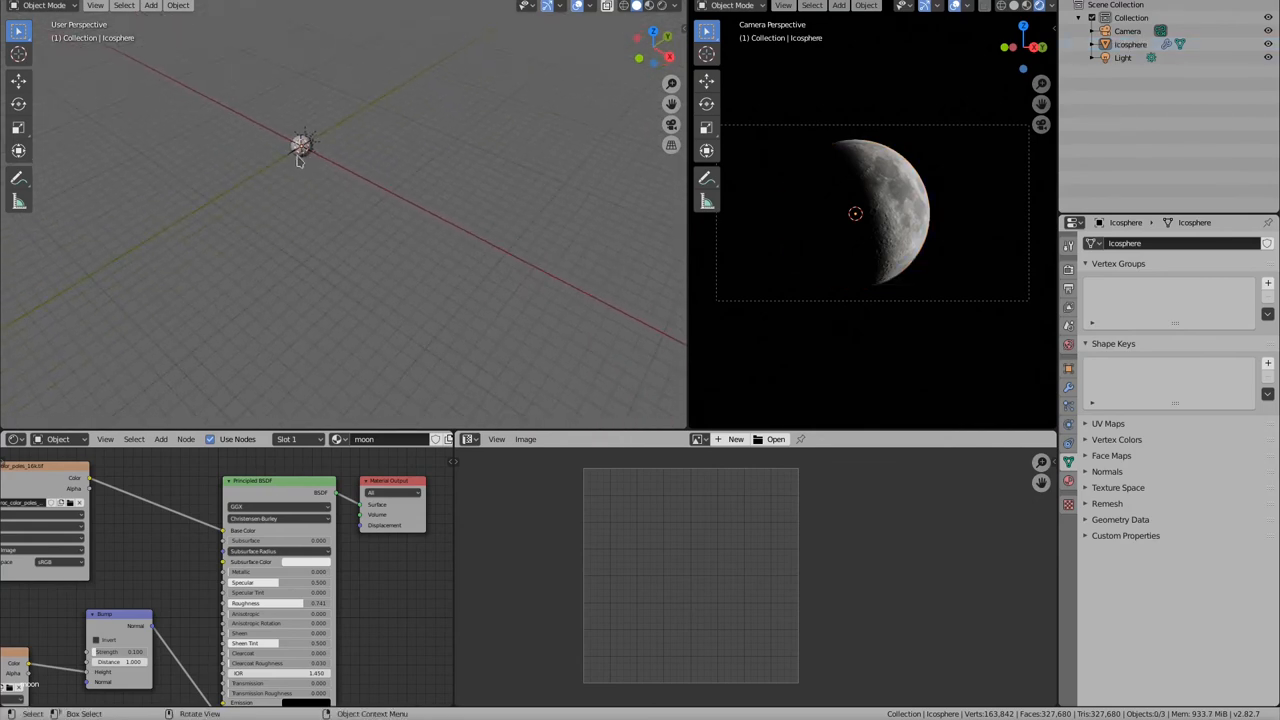
pyautogui.click(855, 213)
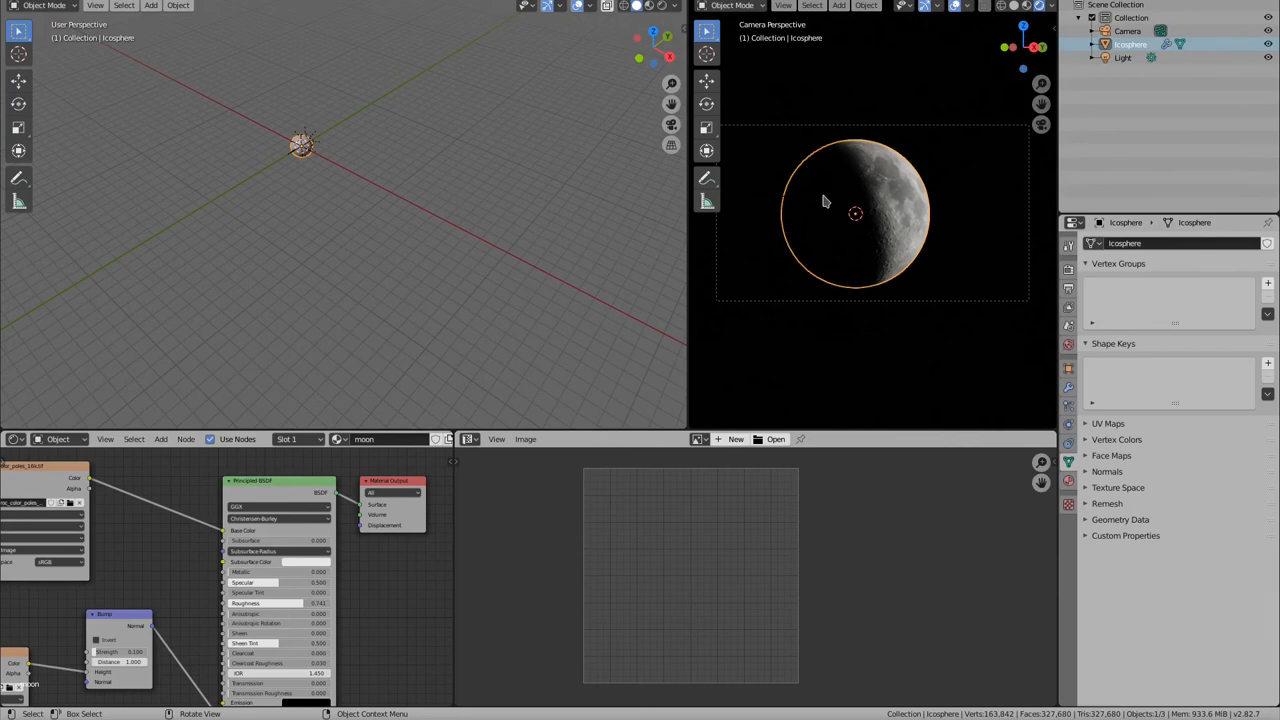
# Add a spot light beside the moon, aimed at it, with power 50000 W.
pyautogui.click(151, 5)
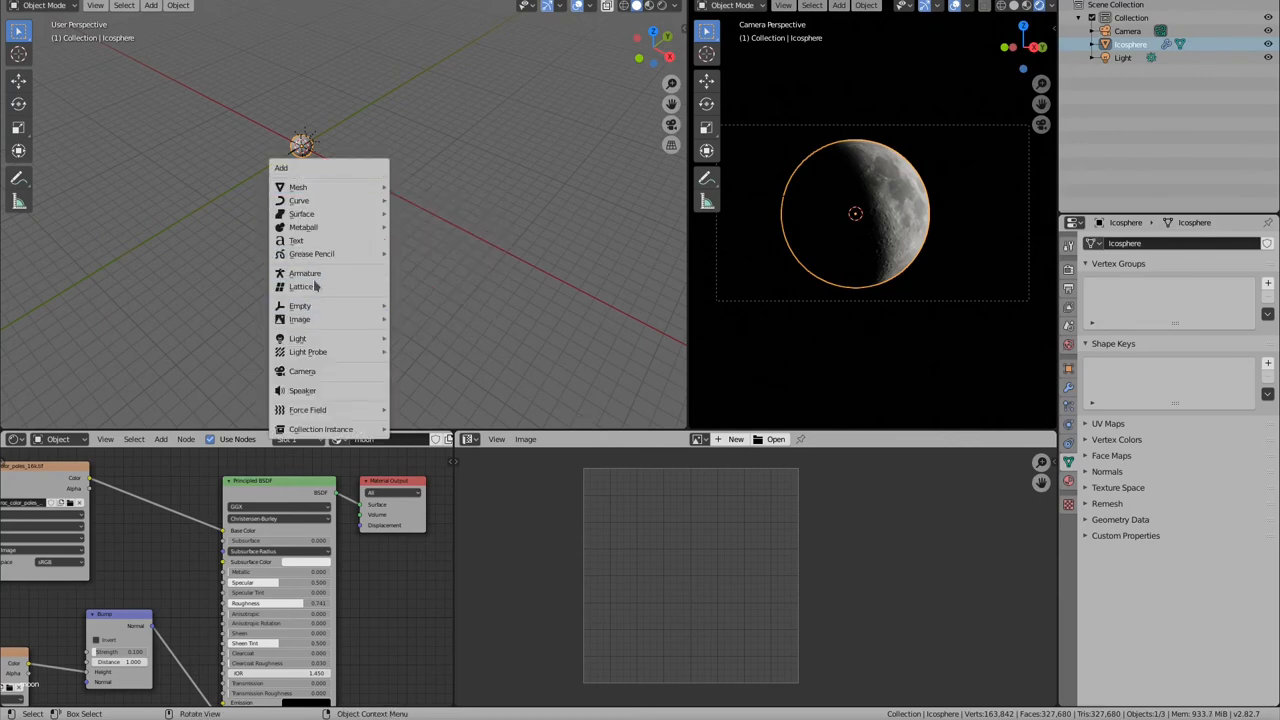
pyautogui.click(297, 338)
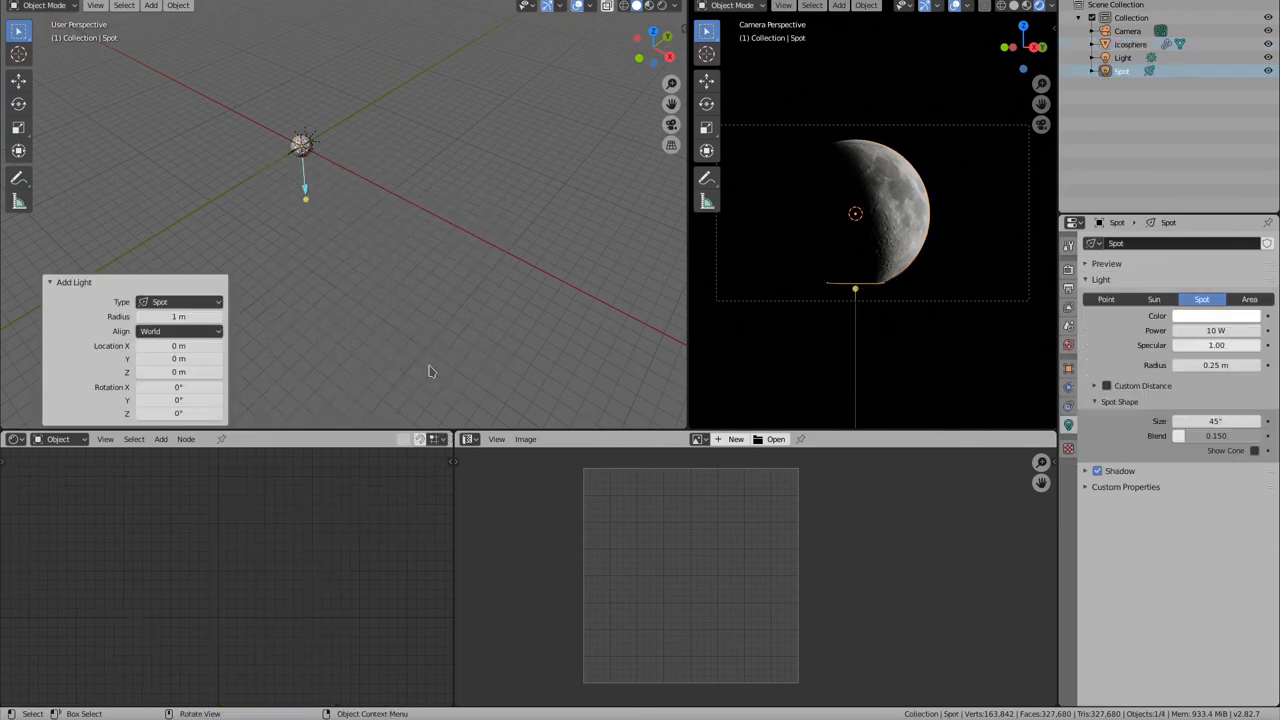
pyautogui.press('r')
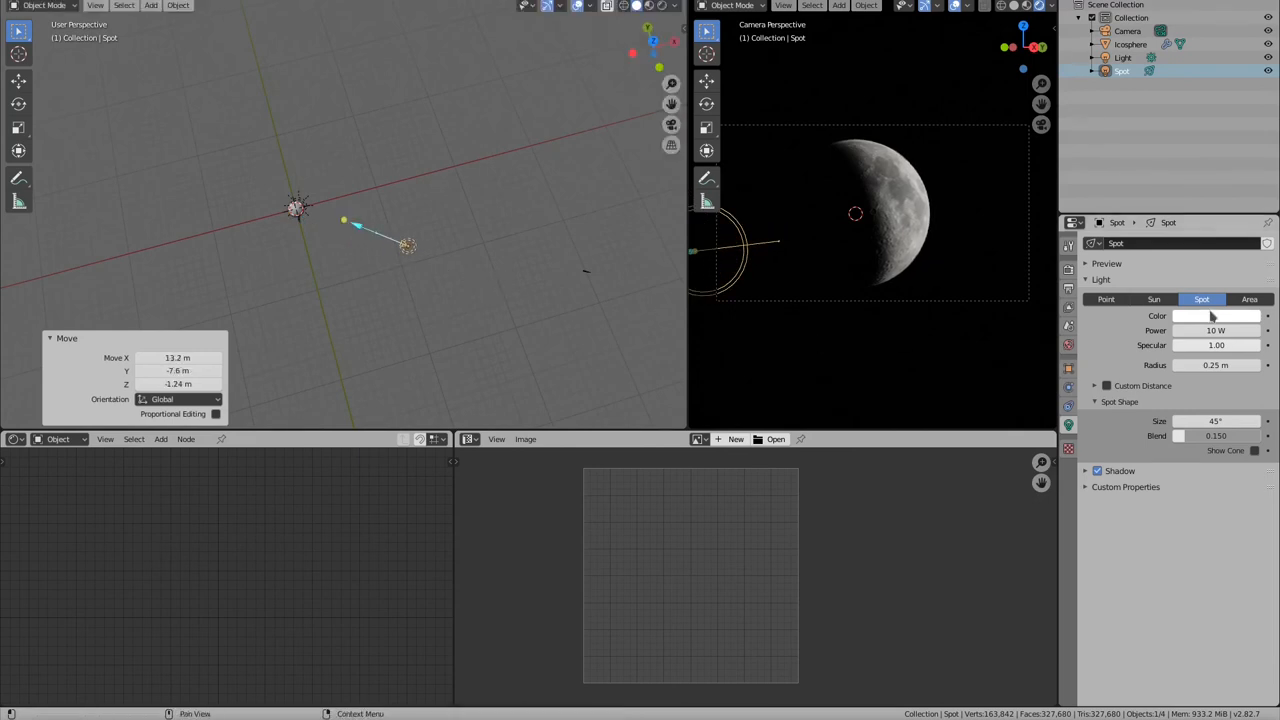
pyautogui.click(1215, 316)
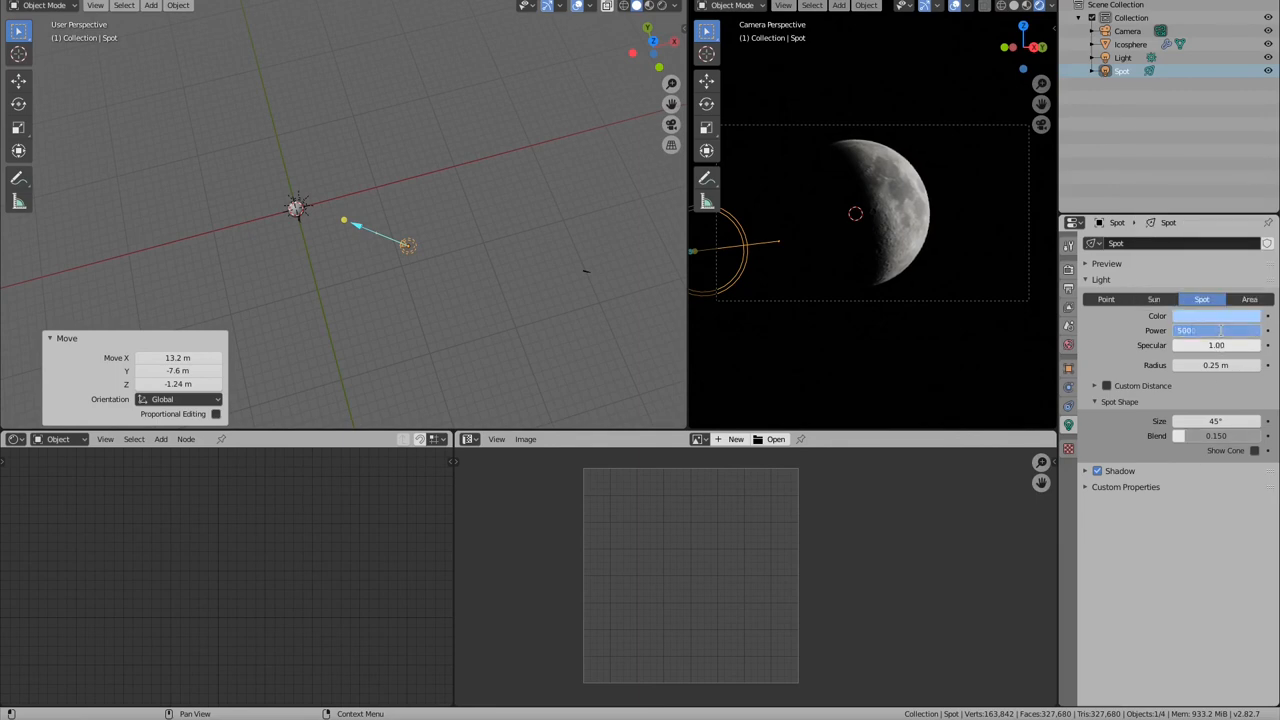
pyautogui.write('50000')
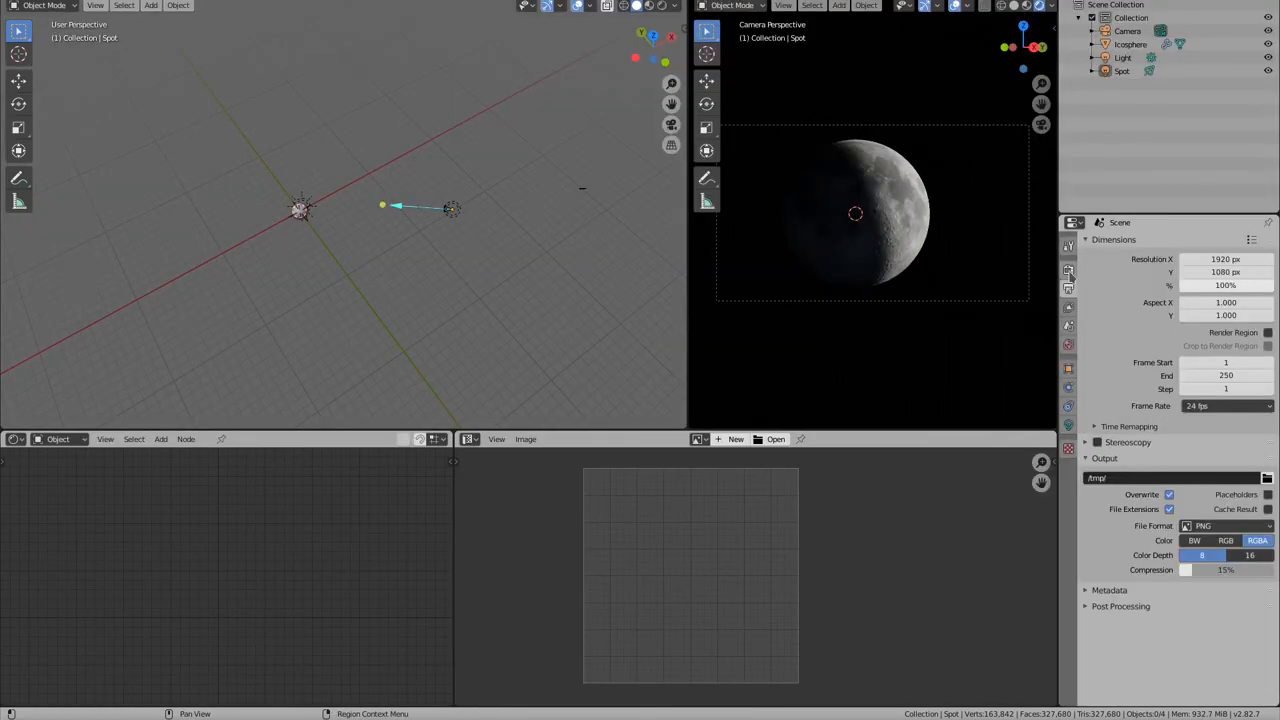
# Enable Film > Transparent in Render Properties so the moon renders over a transparent background.
pyautogui.click(1068, 268)
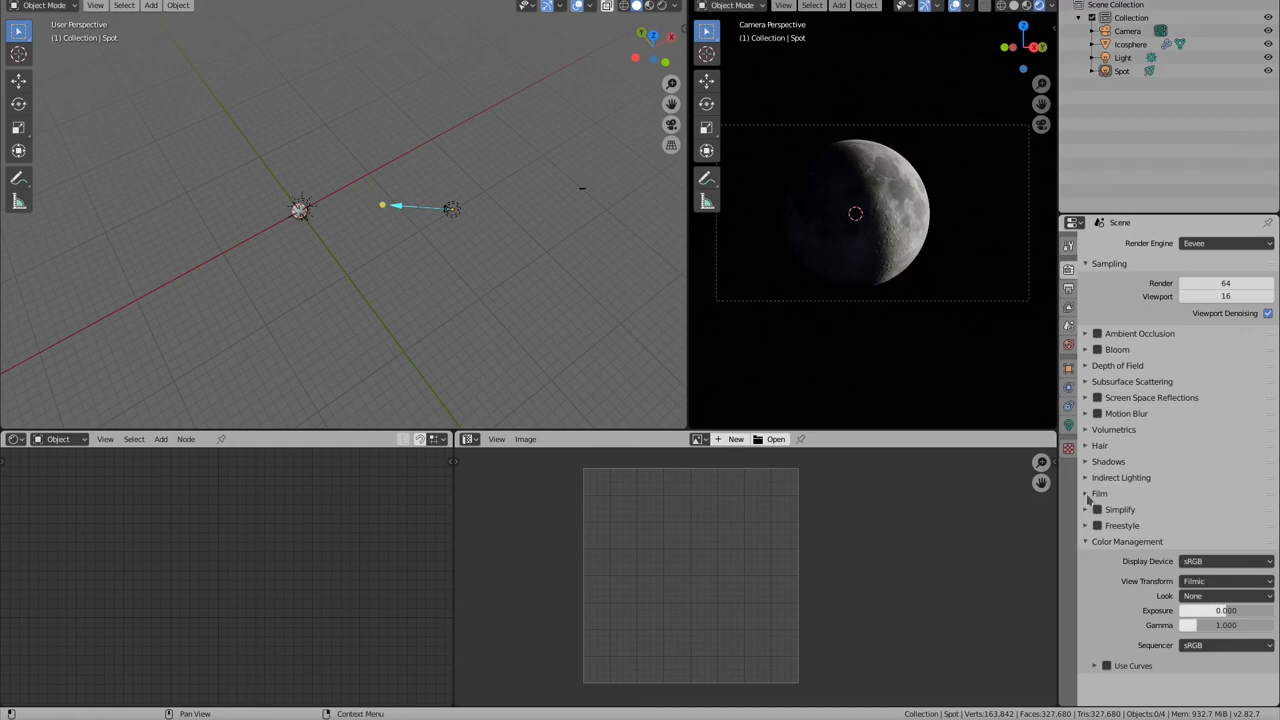
pyautogui.click(1099, 493)
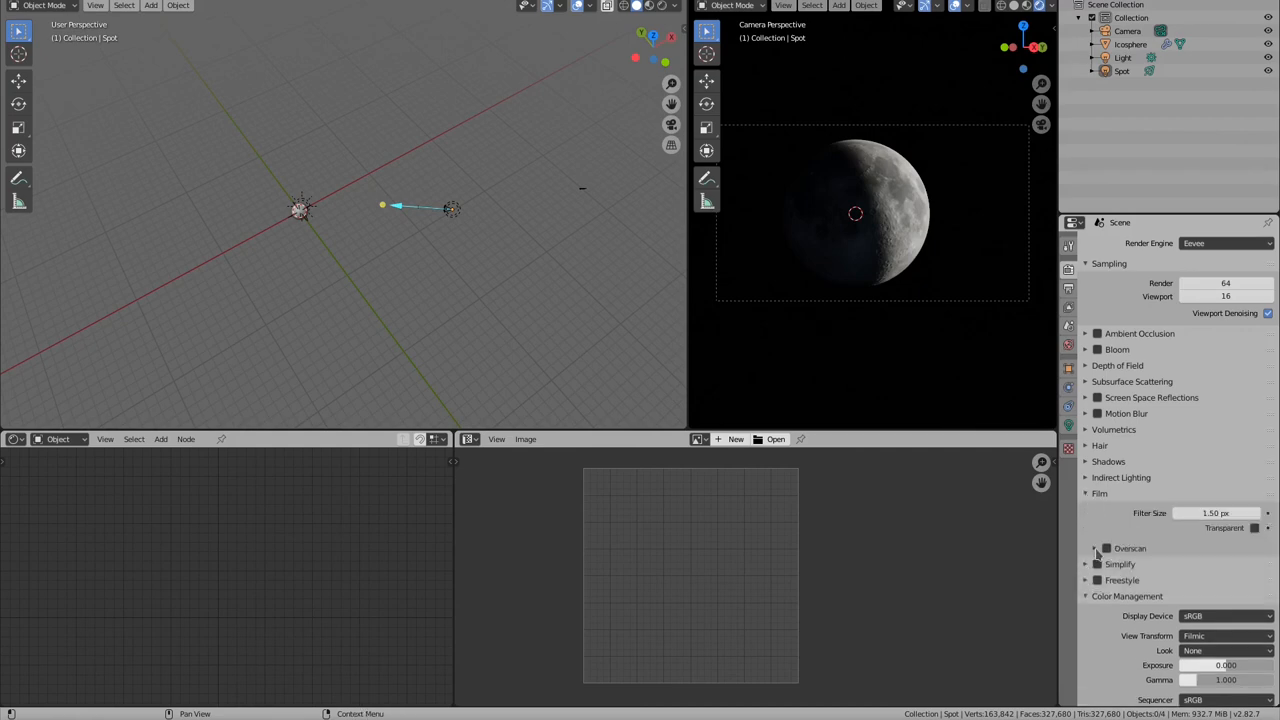
pyautogui.click(1253, 528)
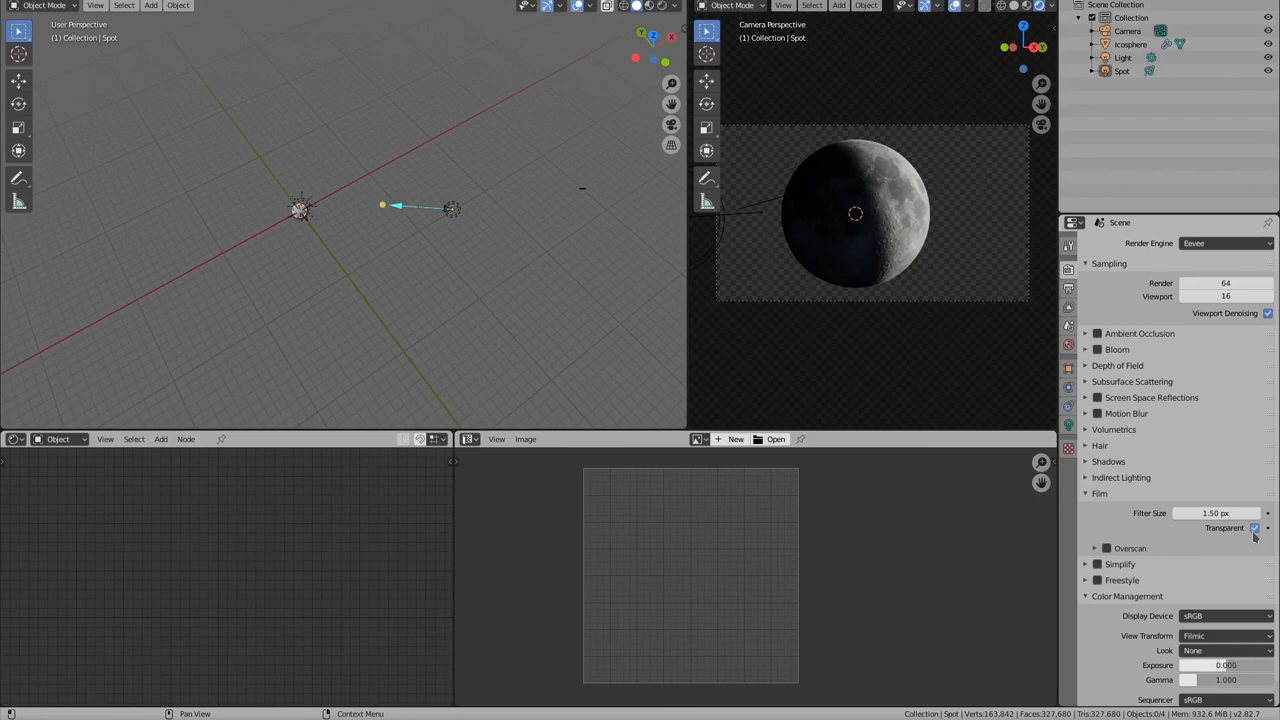
pyautogui.moveTo(862, 253)
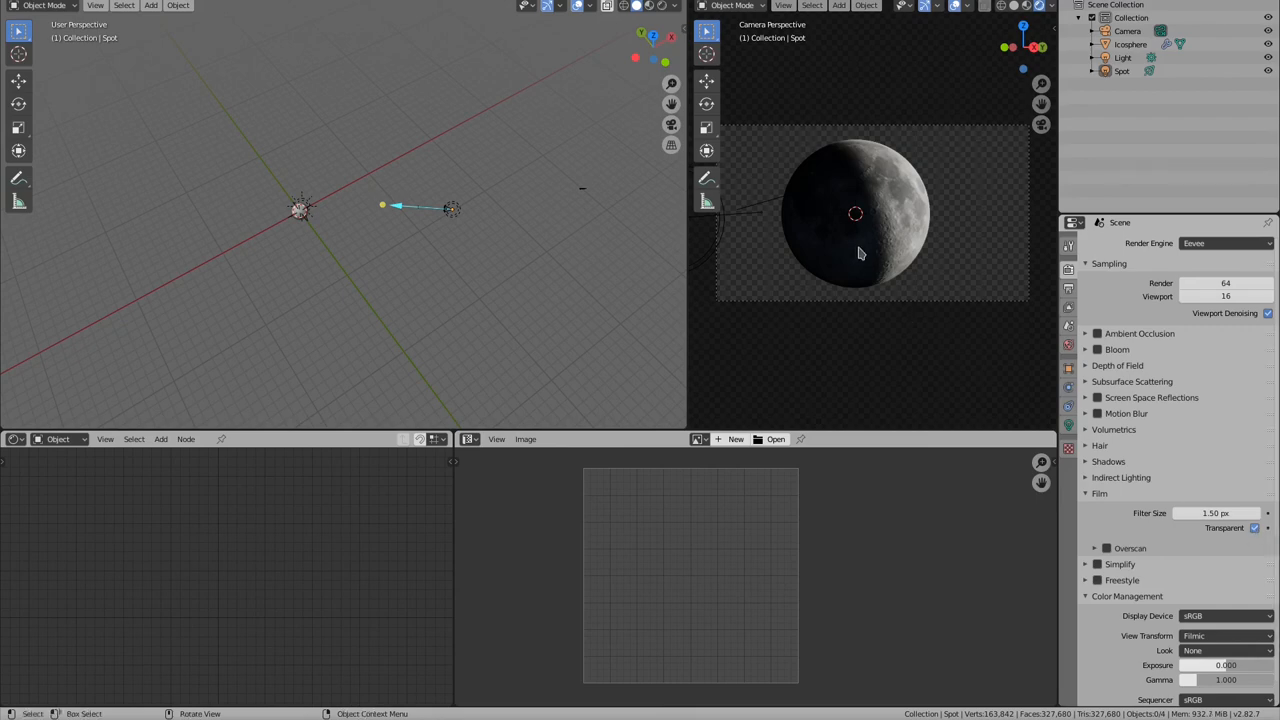